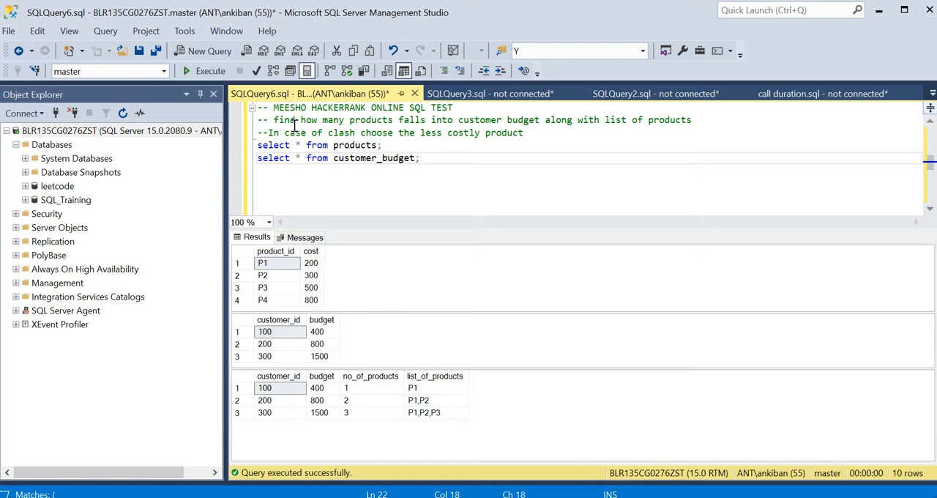
Step: Walk through customer 100's budget of 400, products P1 and P2, and expected list P1
left_click(539, 132)
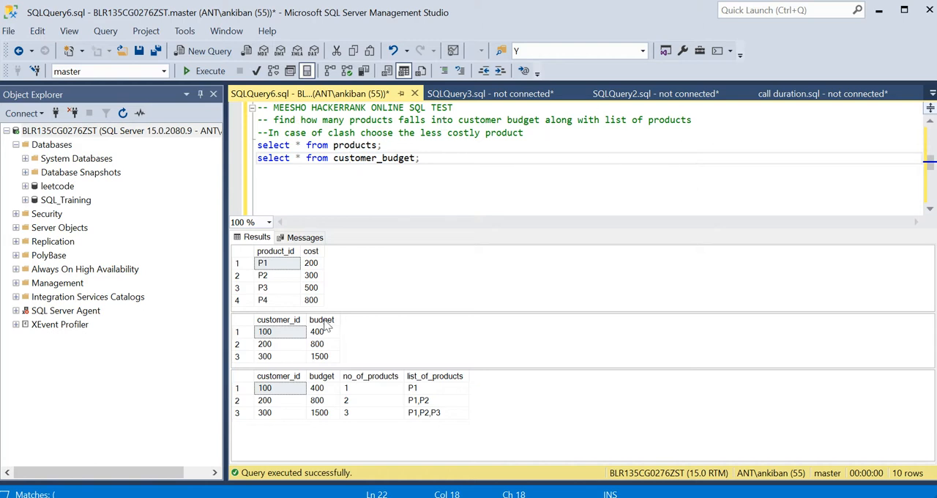
left_click(266, 331)
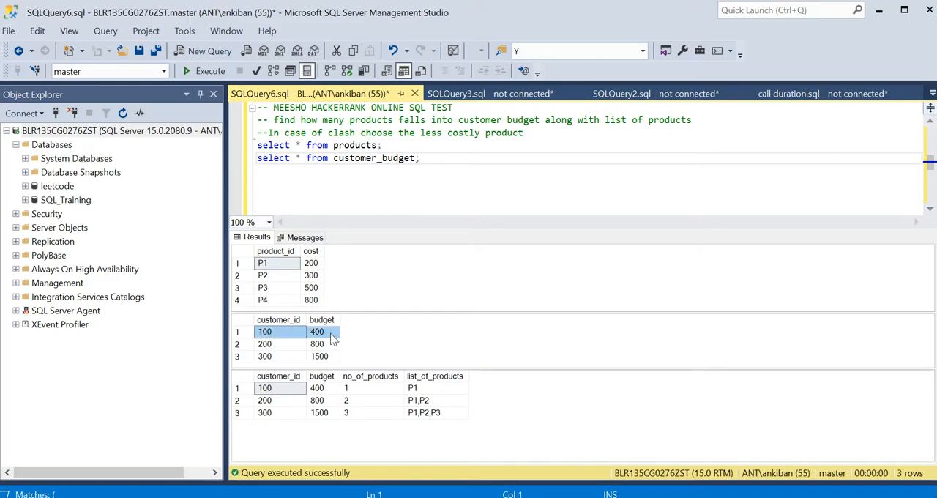
left_click(318, 331)
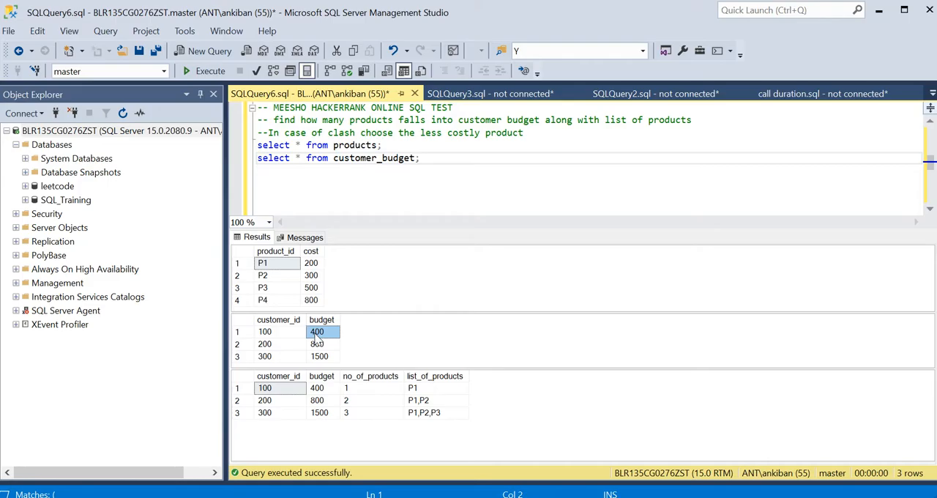
left_click(262, 262)
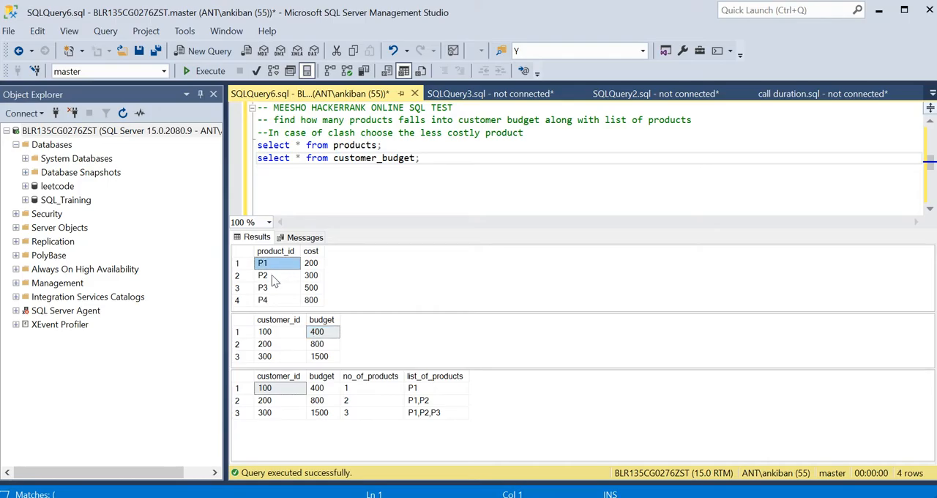
left_click(262, 275)
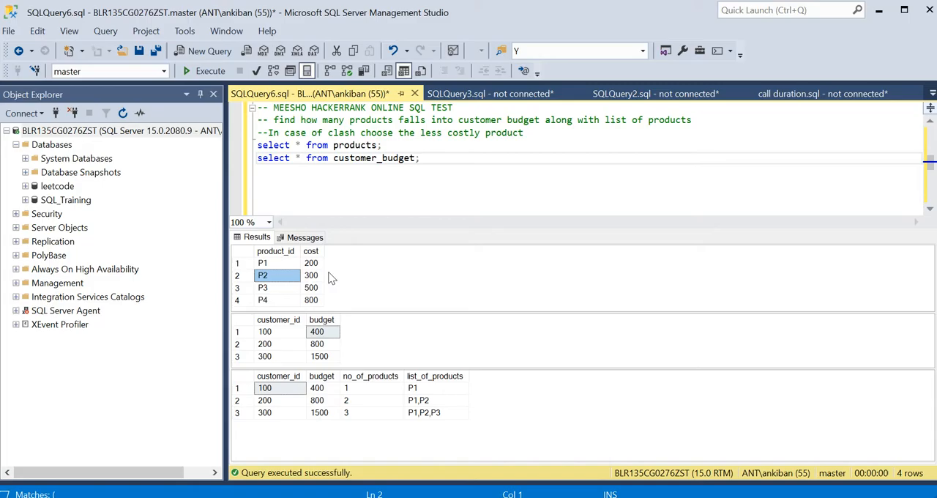
mouse_move(266, 263)
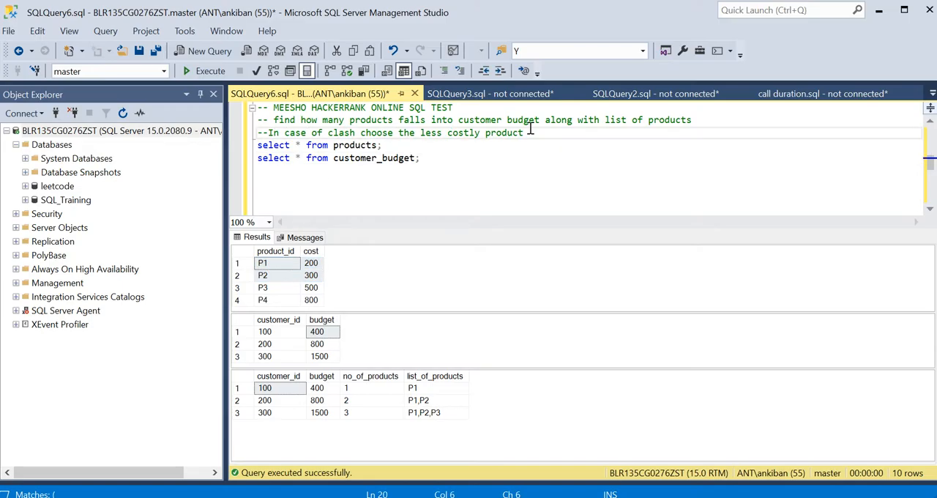
left_click(263, 263)
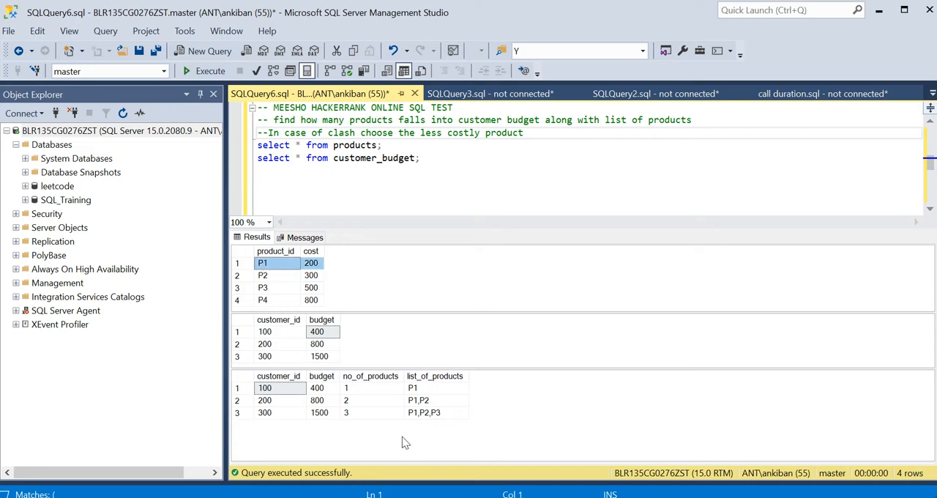
left_click(436, 387)
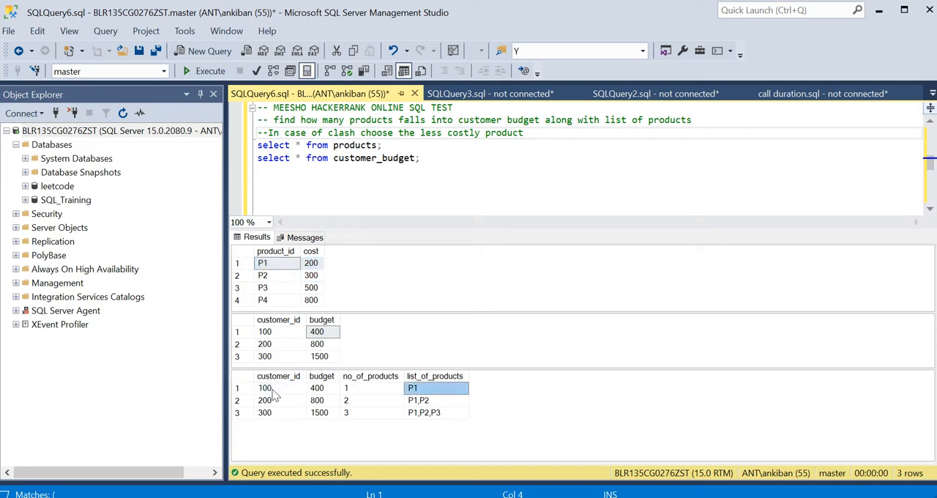
left_click(265, 387)
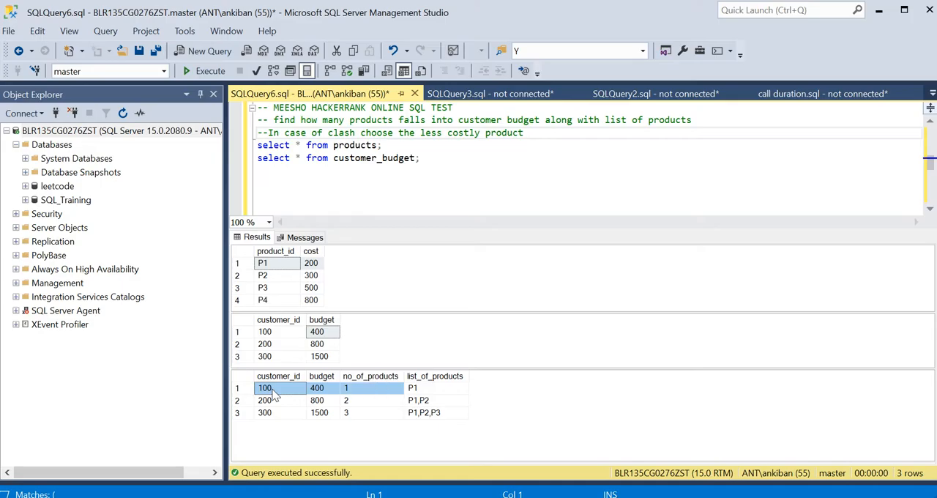
left_click(370, 387)
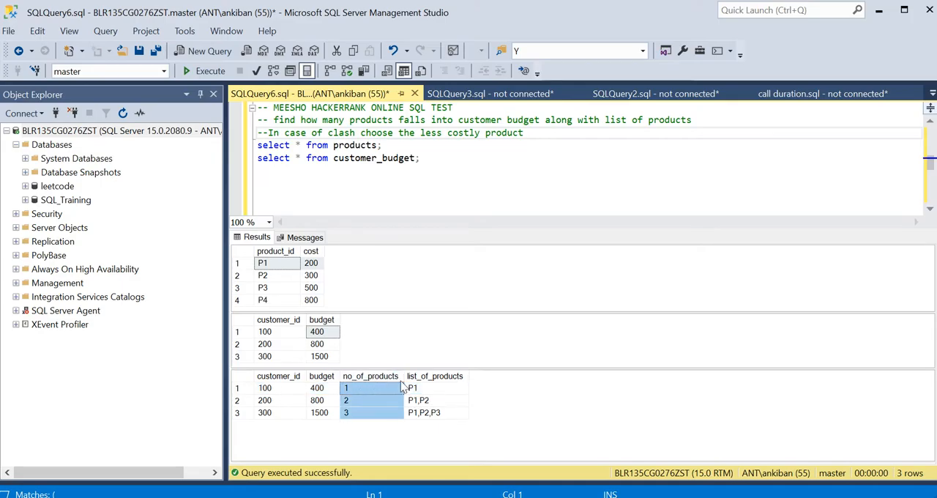
left_click(435, 387)
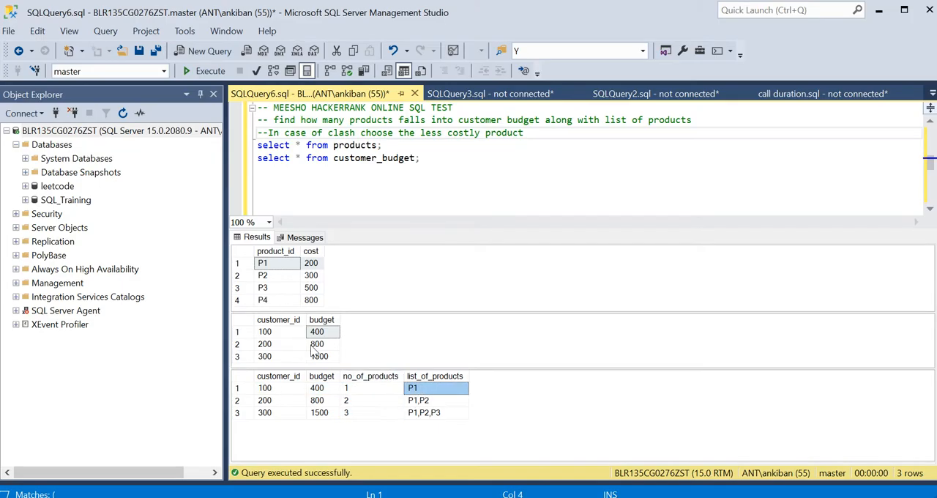
Step: Compare customer 200's 800 budget and customer 300's lists against product costs 200, 300, 500
left_click(322, 344)
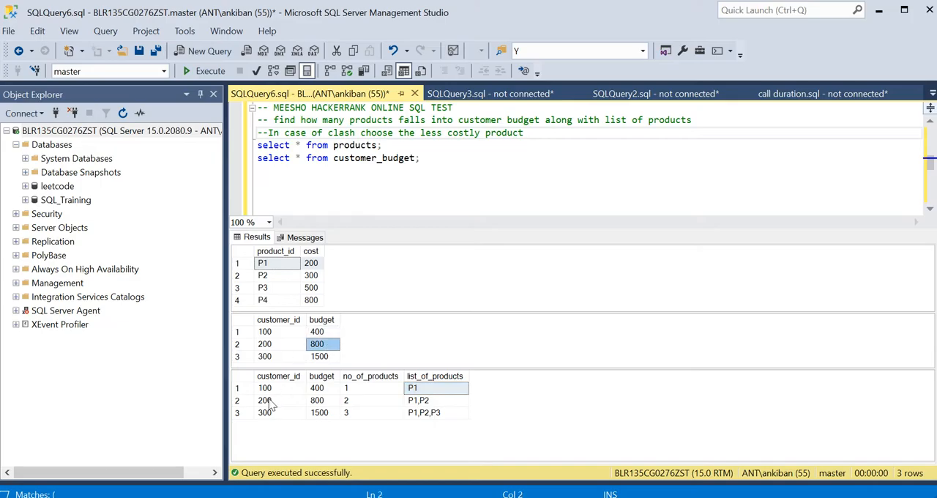
left_click(320, 401)
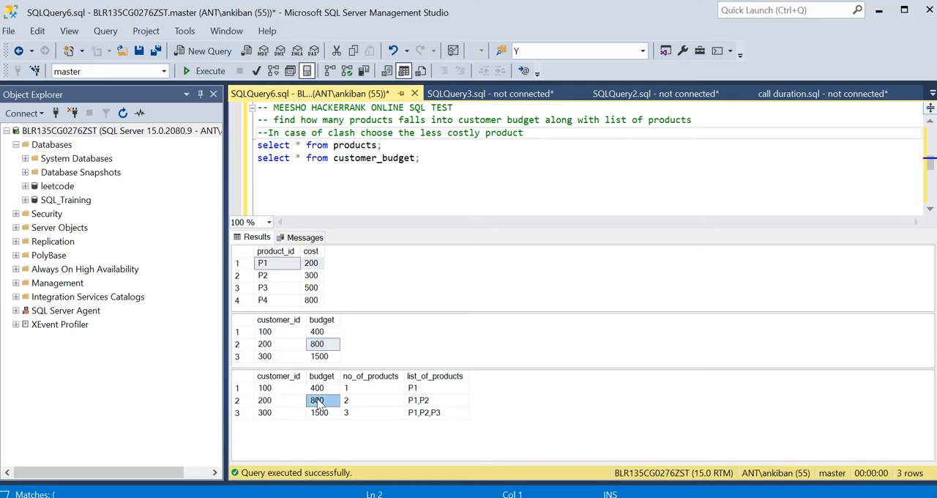
left_click(311, 263)
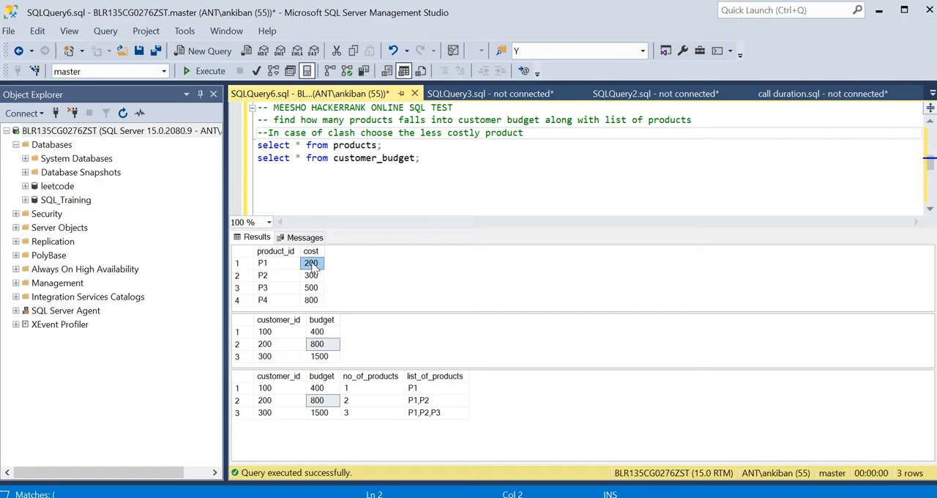
left_click(312, 275)
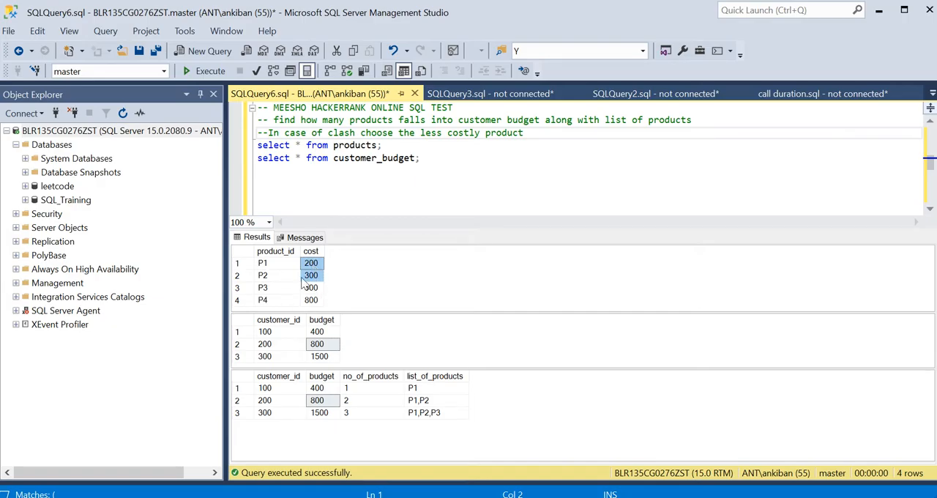
left_click(312, 287)
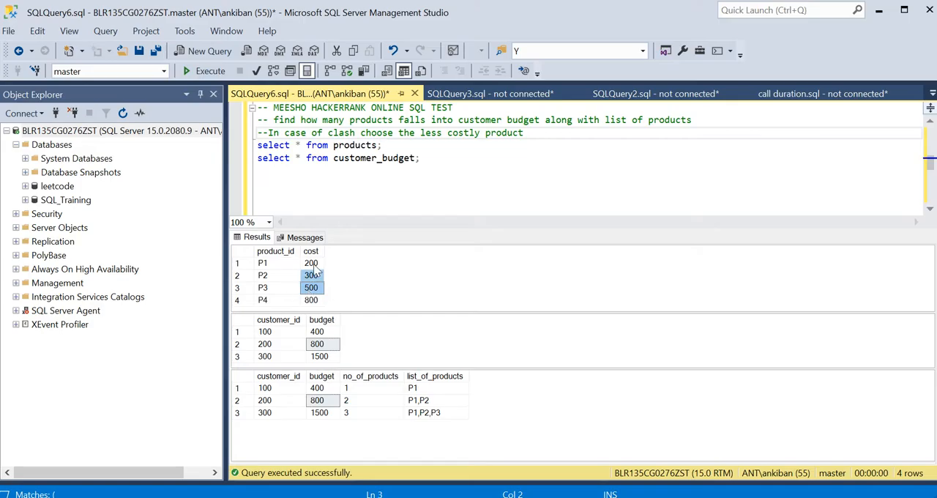
left_click(311, 263)
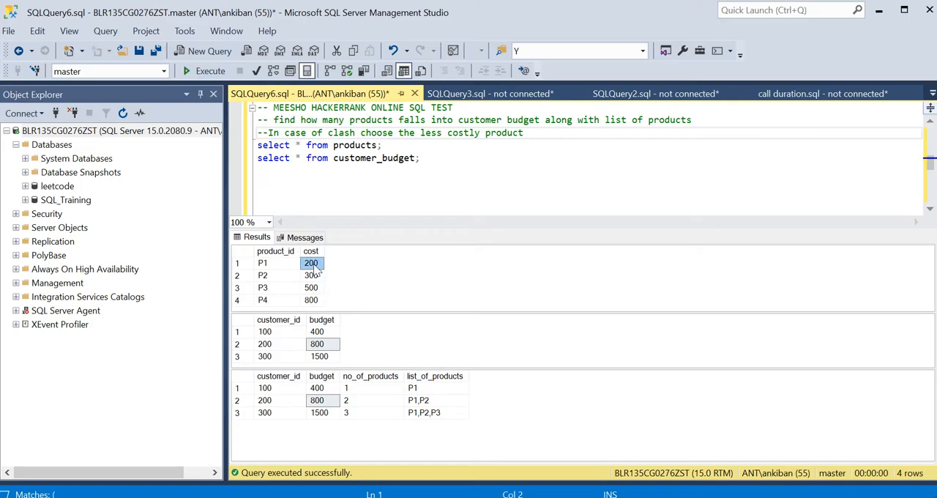
left_click(429, 399)
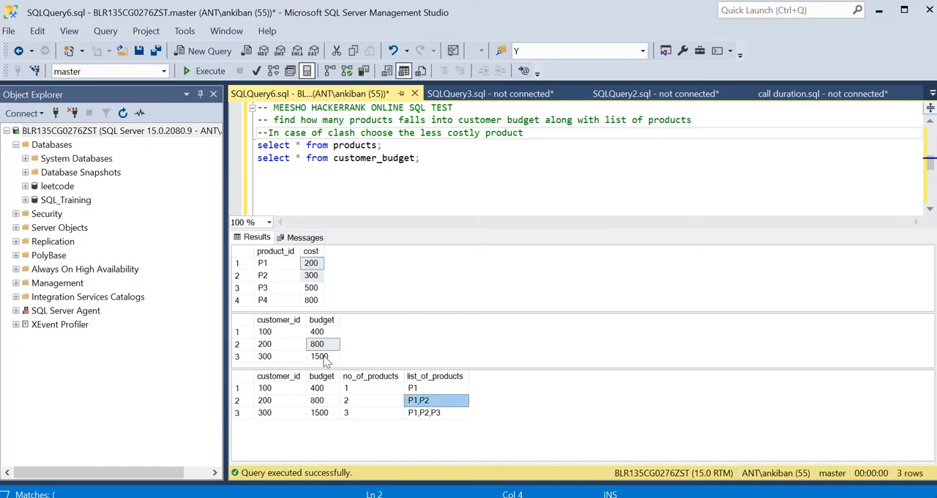
left_click(311, 262)
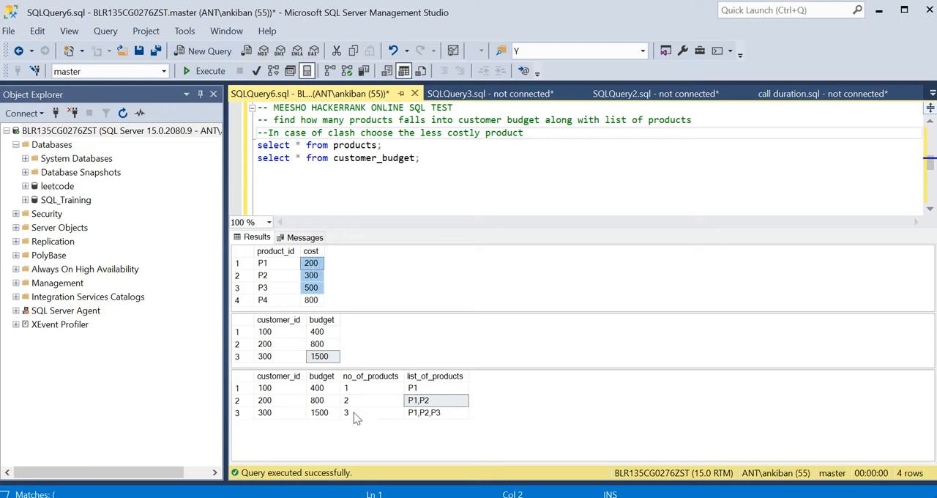
left_click(435, 413)
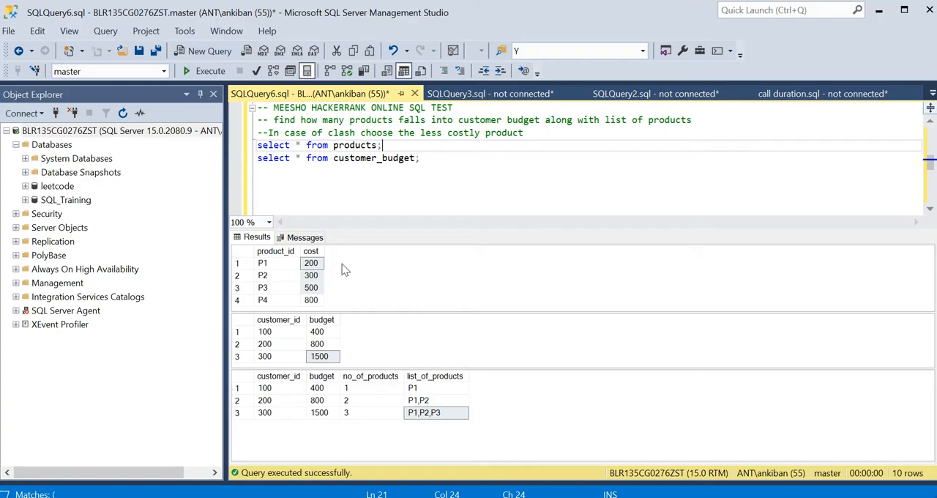
Step: Review all four product costs against budgets 400 and 800 and the P1,P2 list
left_click(270, 262)
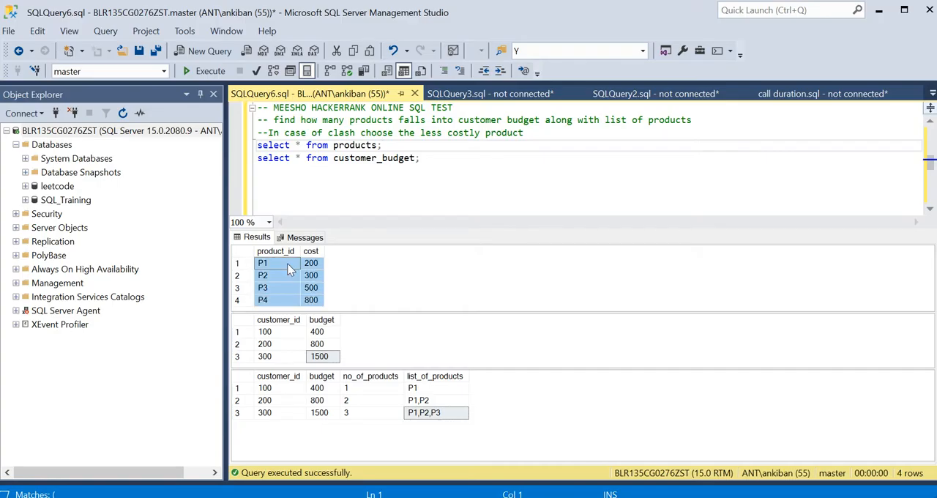
left_click(312, 262)
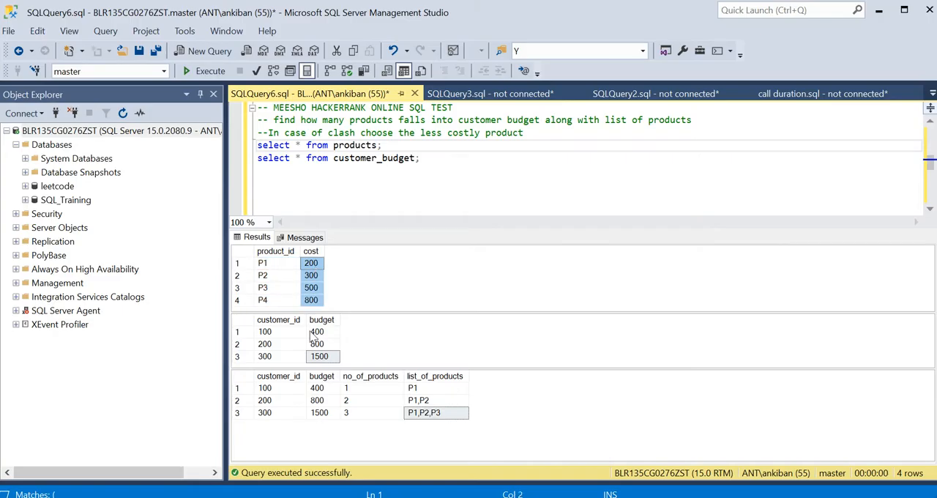
left_click(311, 263)
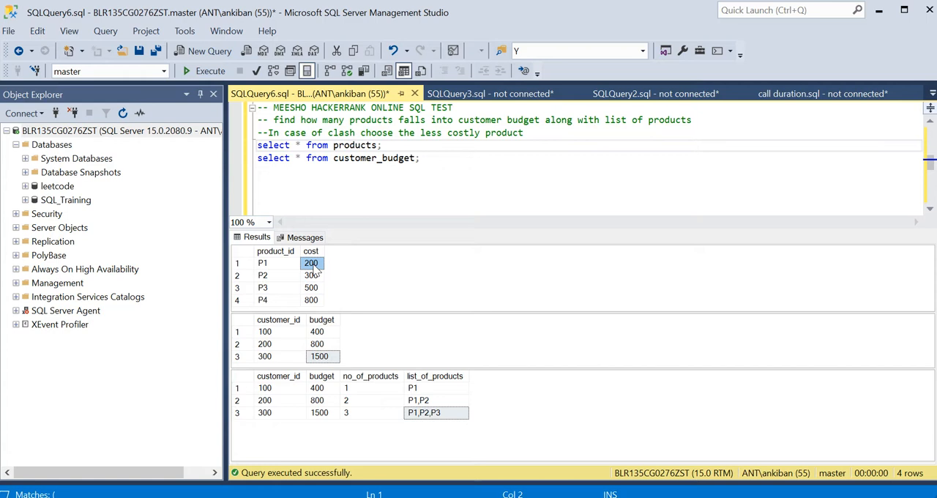
left_click(319, 332)
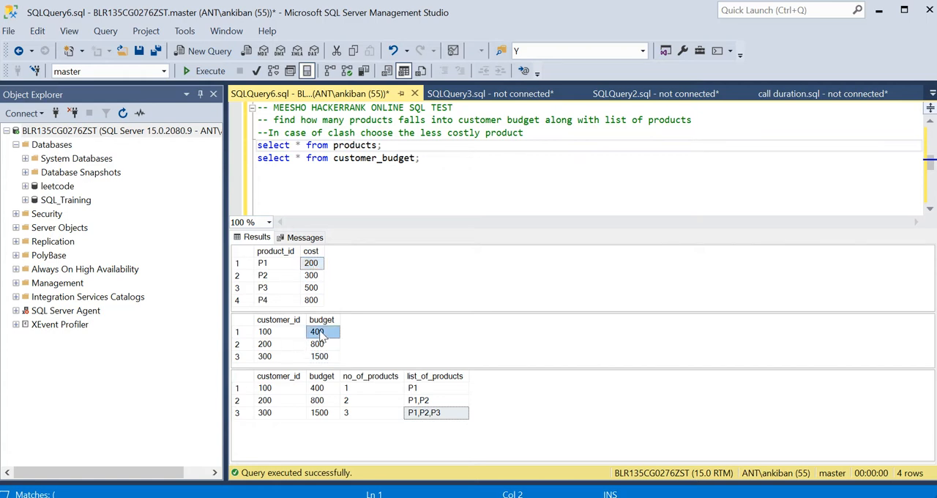
left_click(266, 331)
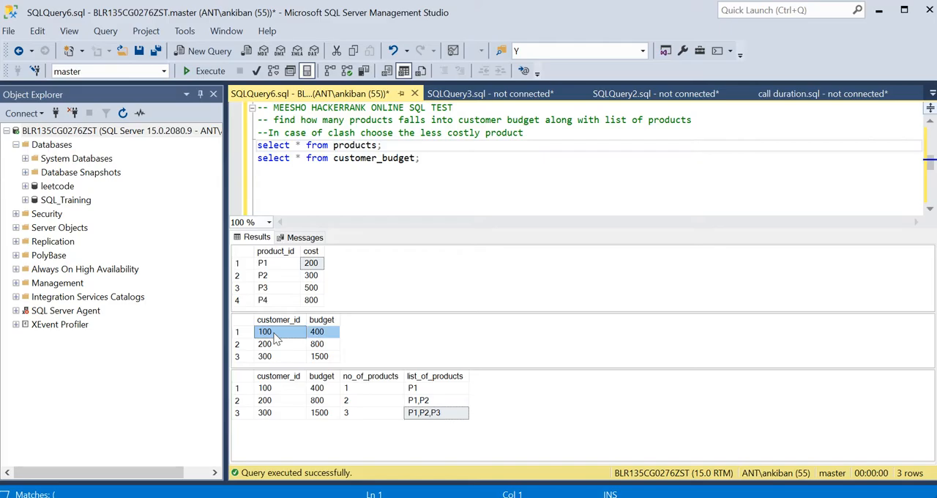
mouse_move(276, 270)
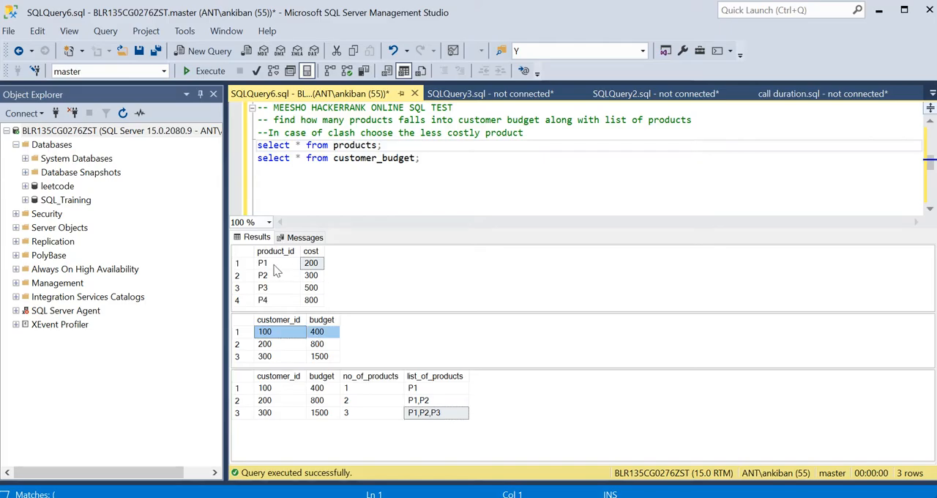
left_click(263, 263)
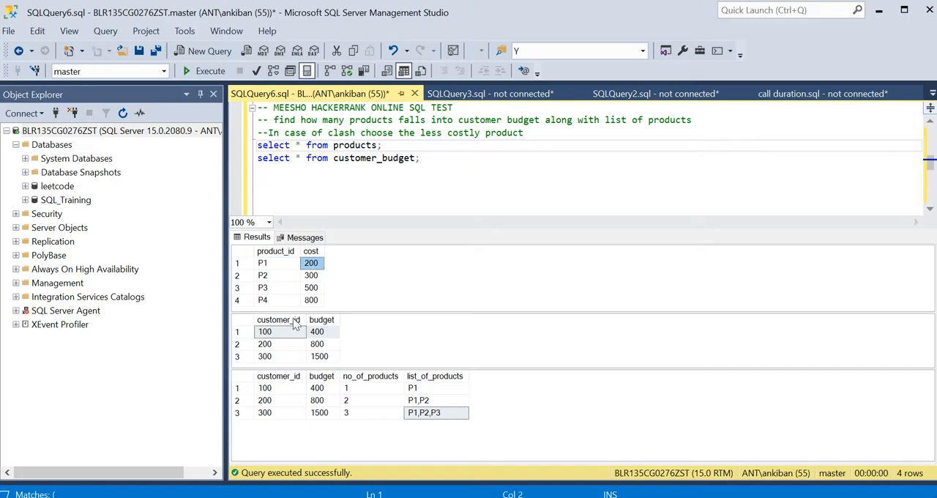
left_click(319, 331)
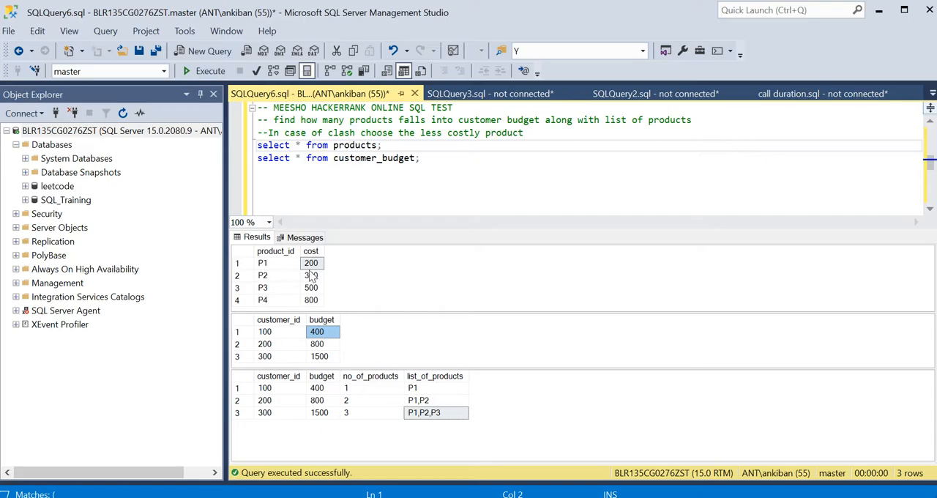
left_click(311, 276)
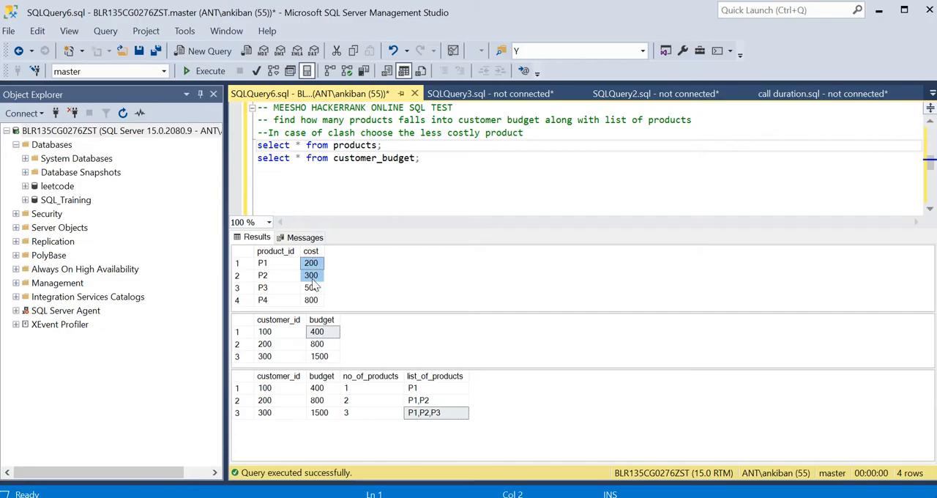
mouse_move(325, 337)
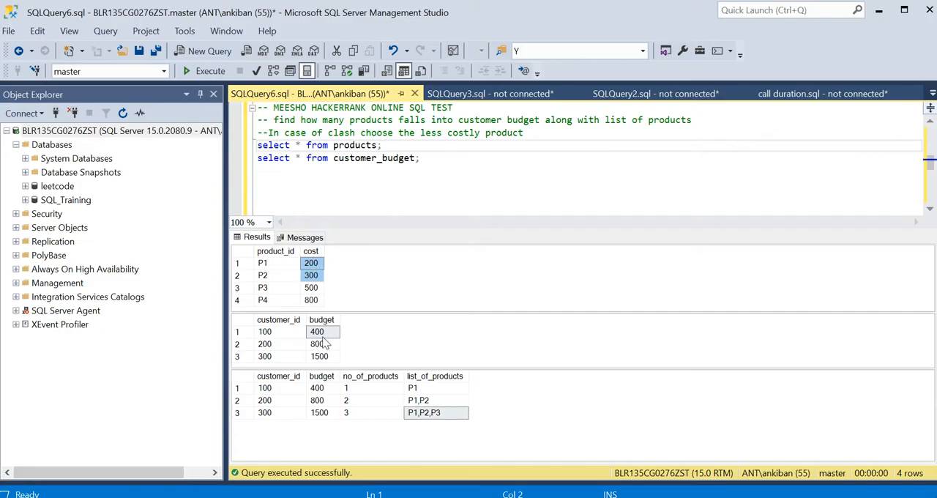
mouse_move(286, 269)
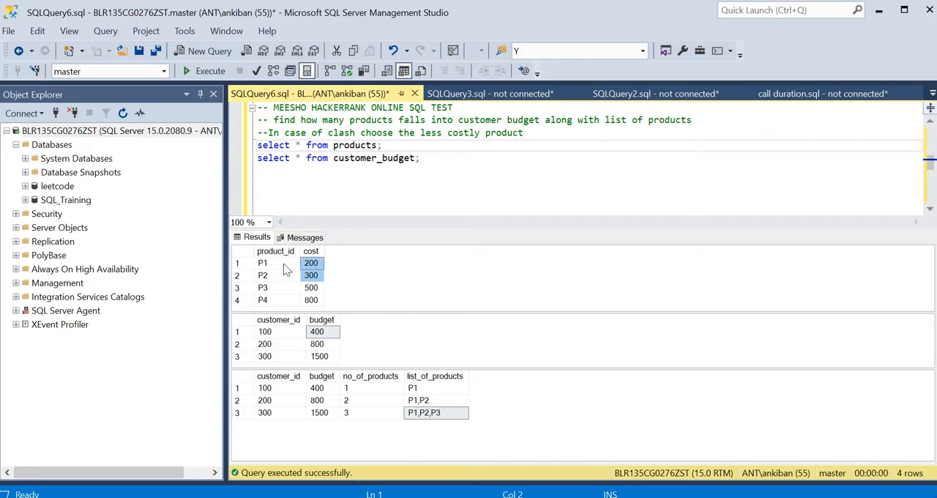
left_click(262, 262)
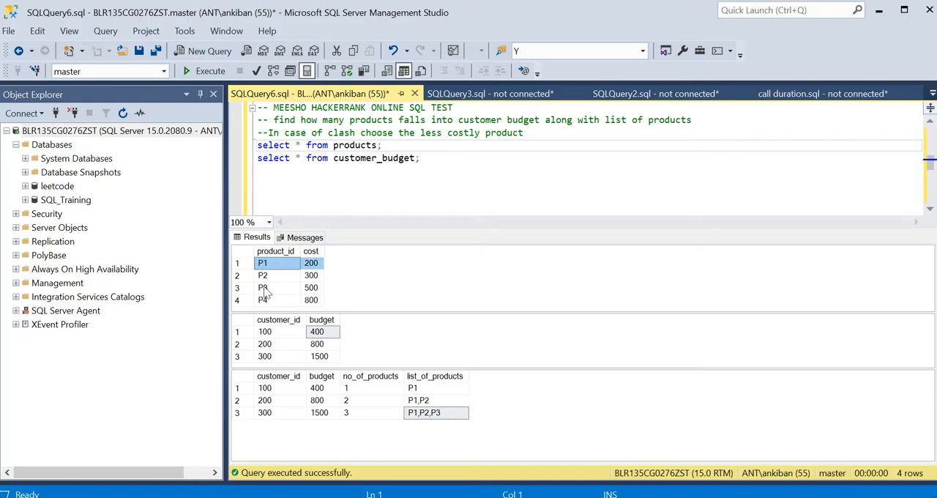
left_click(318, 344)
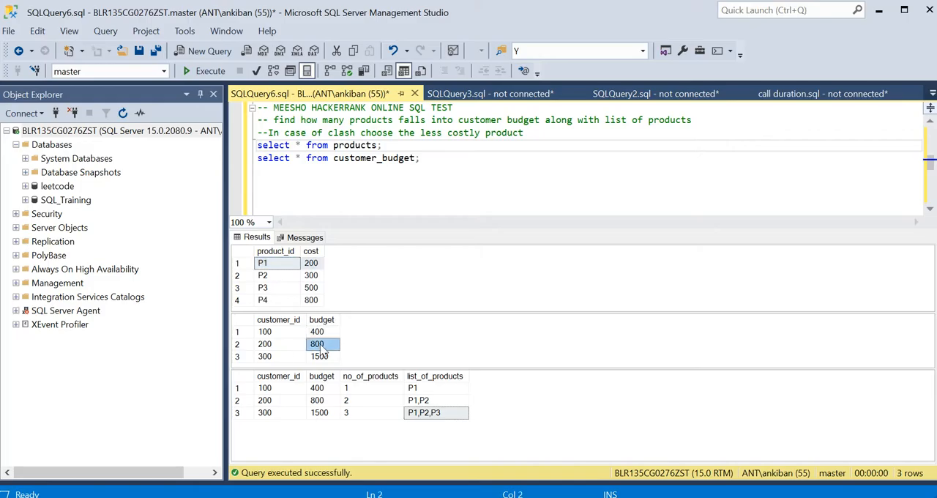
left_click(272, 262)
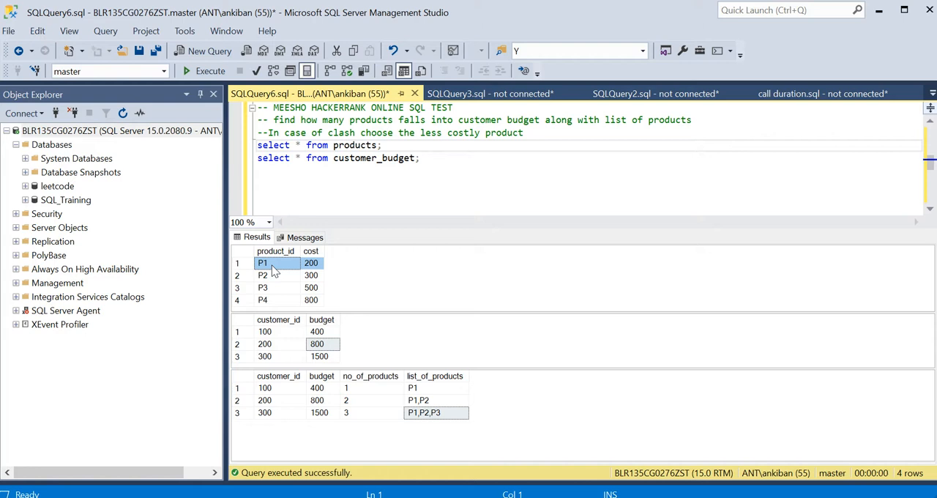
left_click(311, 262)
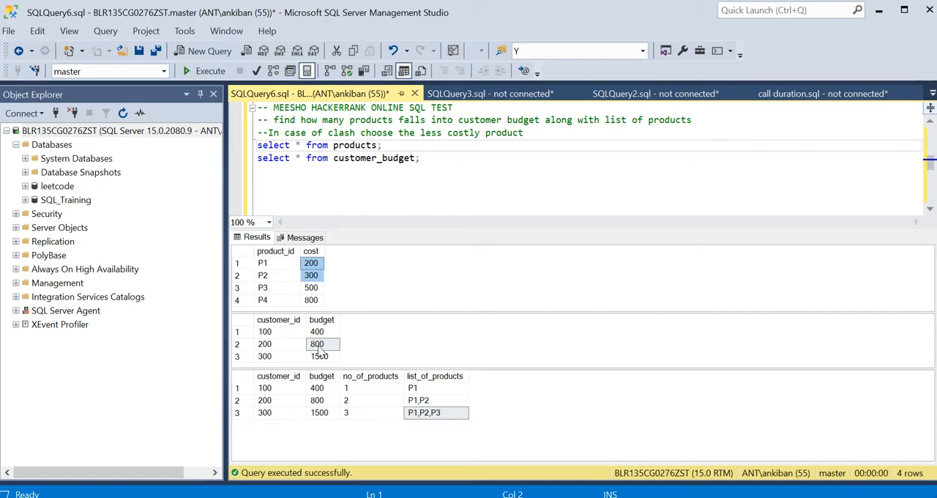
left_click(311, 263)
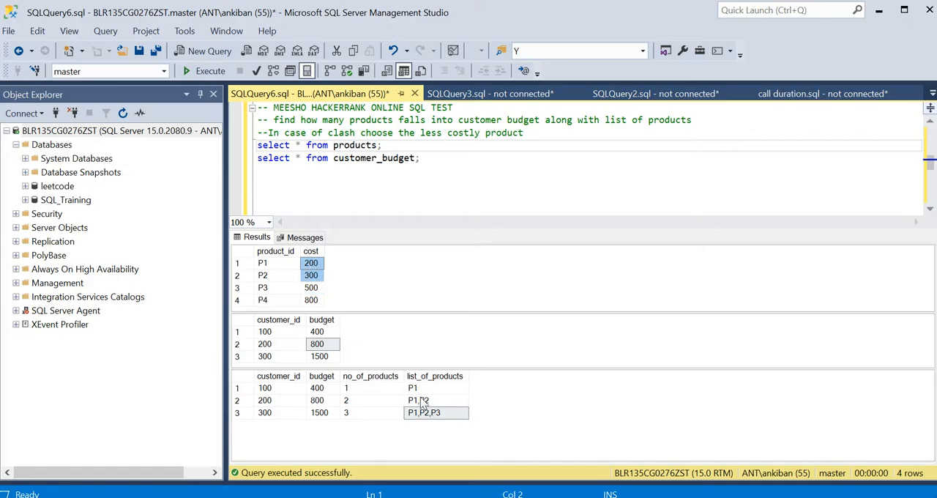
left_click(435, 399)
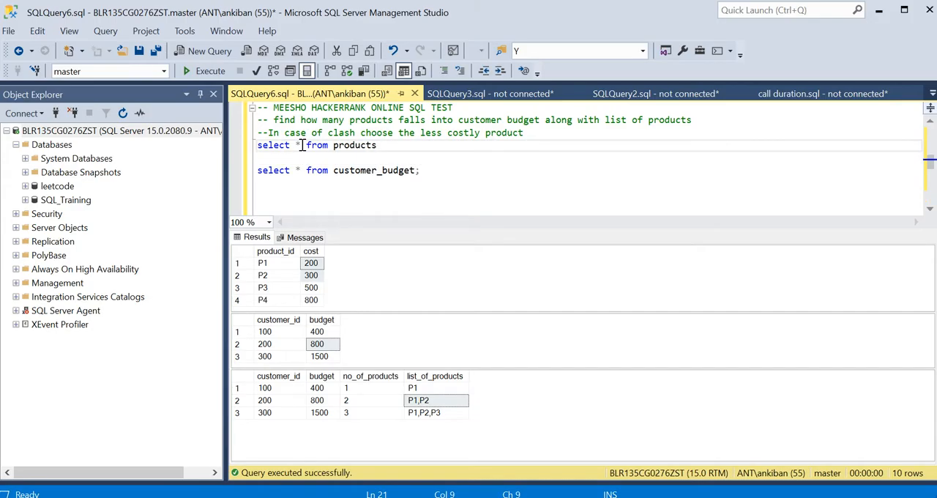
Step: Add sum(cost) over(order by cost asc) as r_cost and run it, showing totals 200, 500
key("Enter")
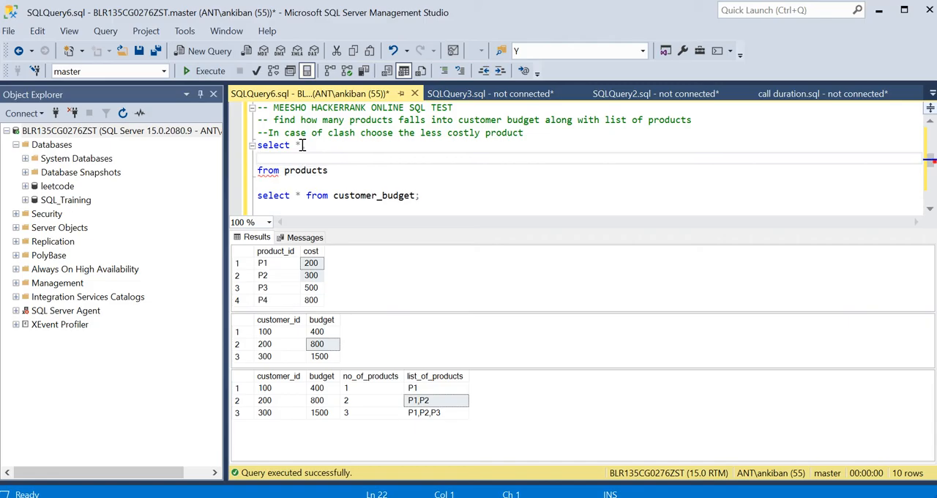
type("sum(cost")
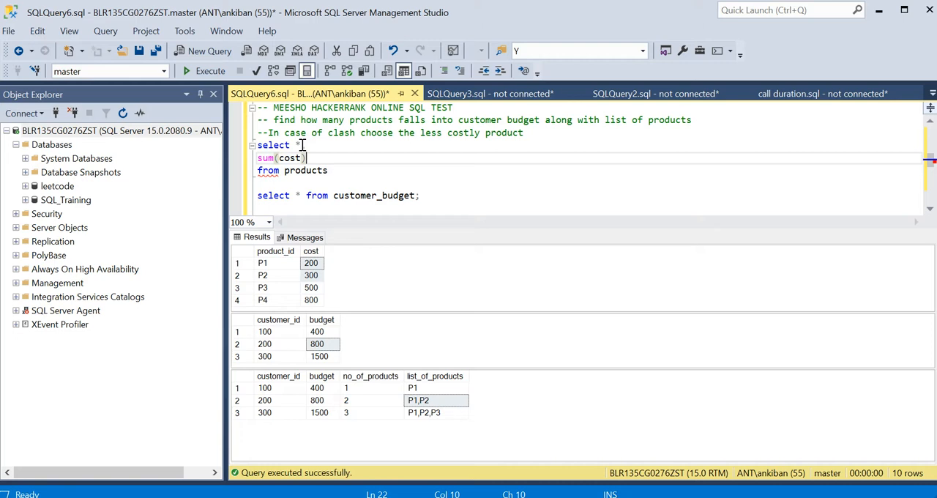
type("over(")
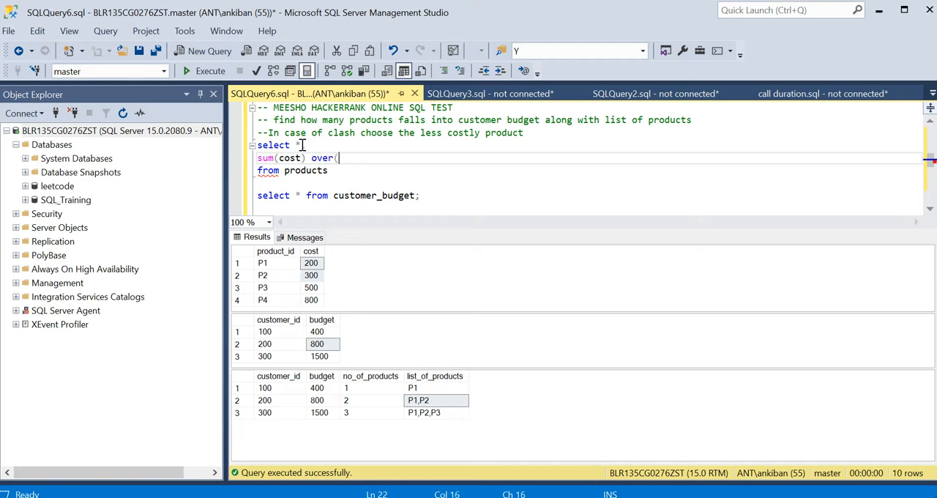
type("order by cost")
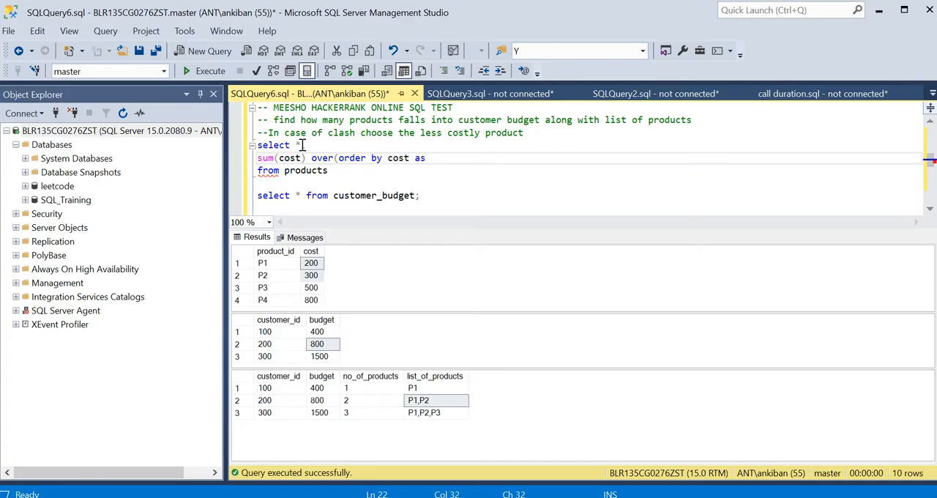
type("asc) as r_")
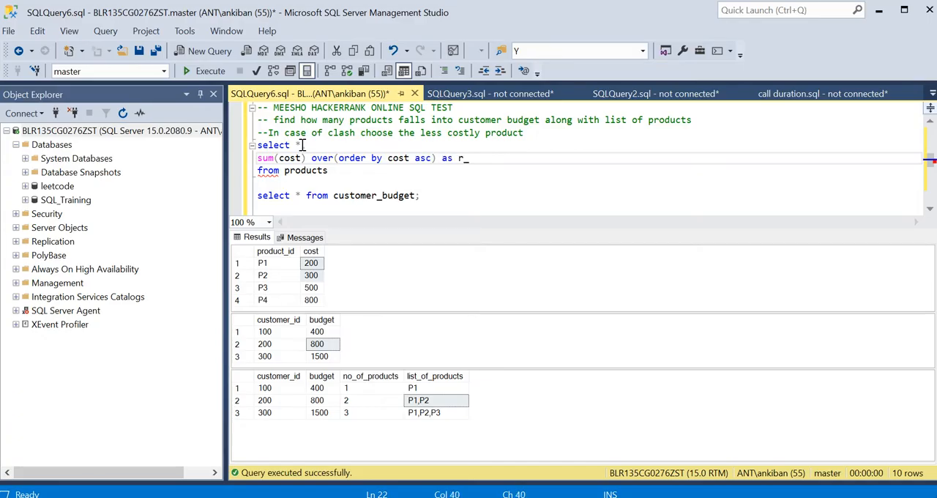
type("cost")
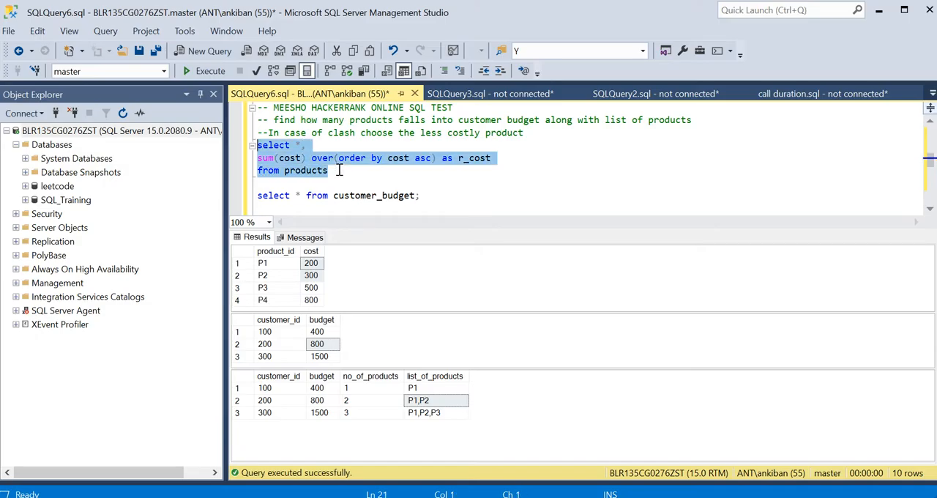
left_click(210, 70)
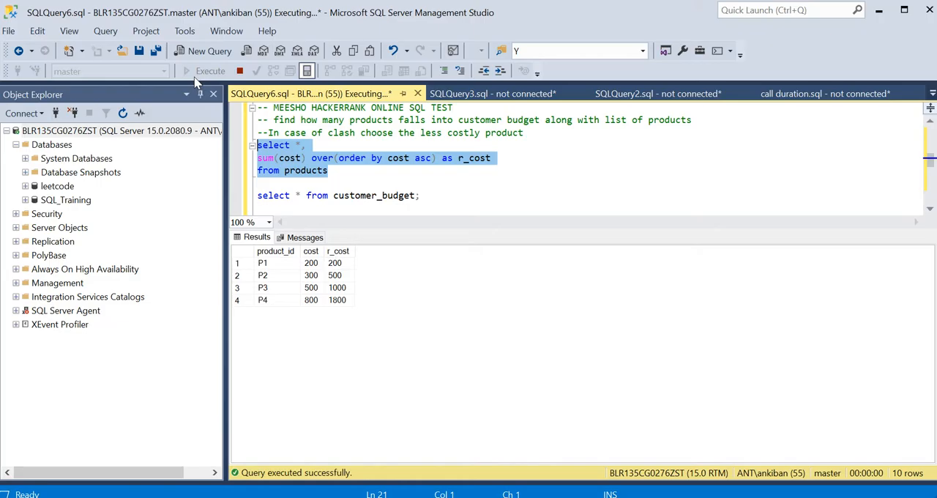
left_click(337, 263)
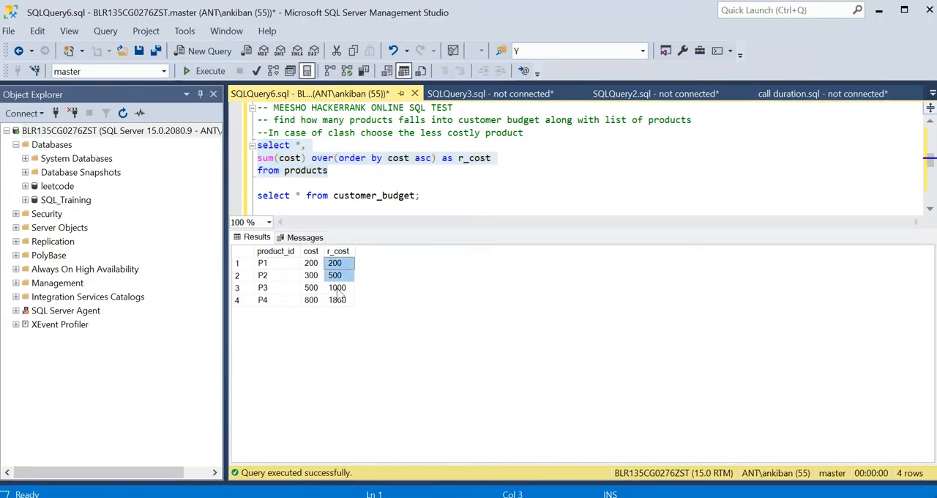
left_click(337, 287)
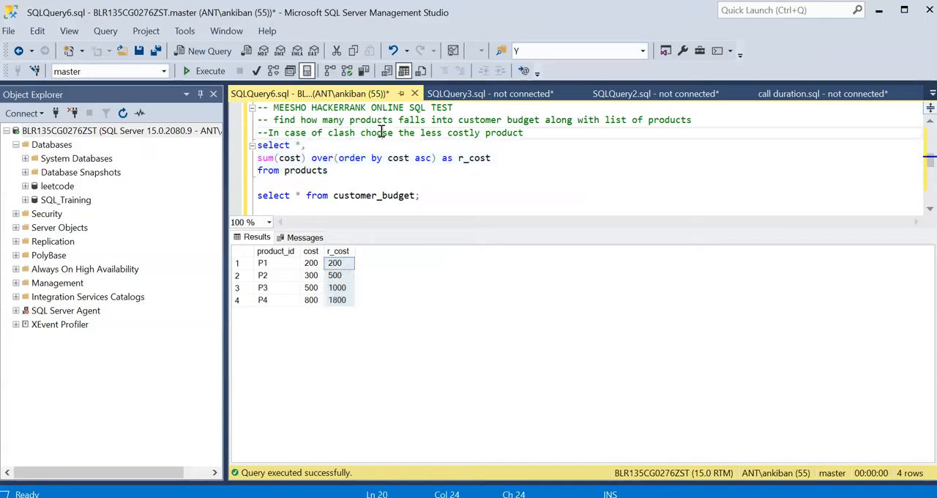
Step: Wrap the running total query as a running_cost CTE and begin a left join
type("with")
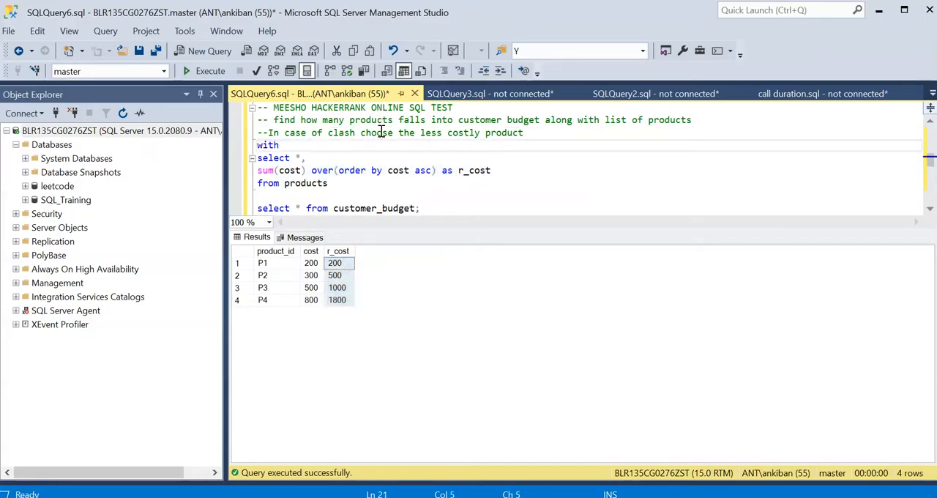
type("running_cost as (")
left_click(587, 208)
type(" cb")
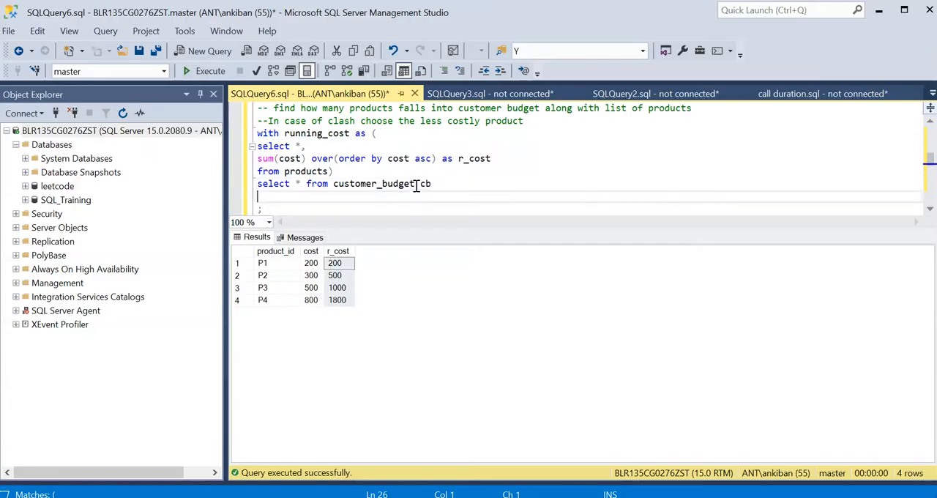
type("left")
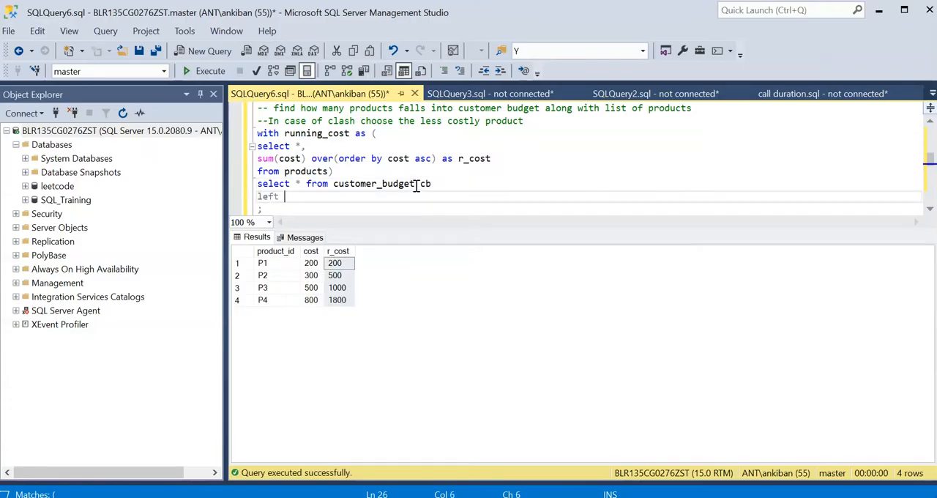
type("join")
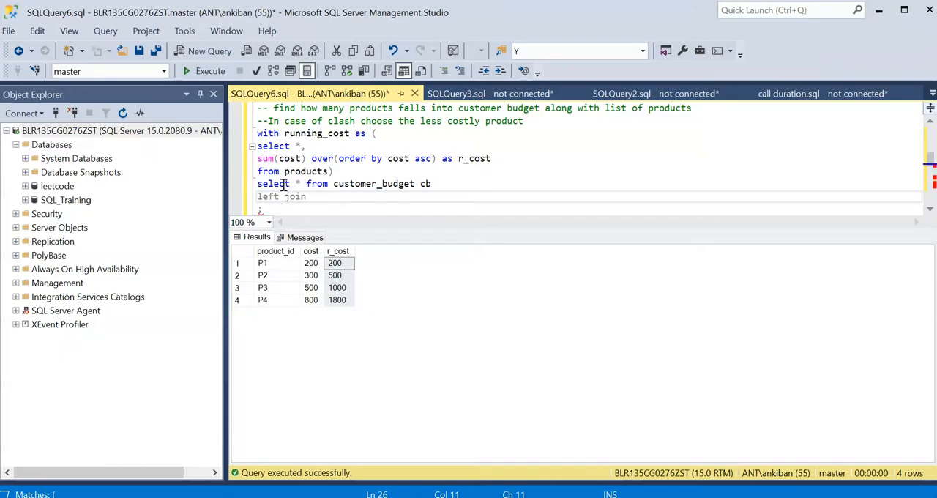
mouse_move(338, 189)
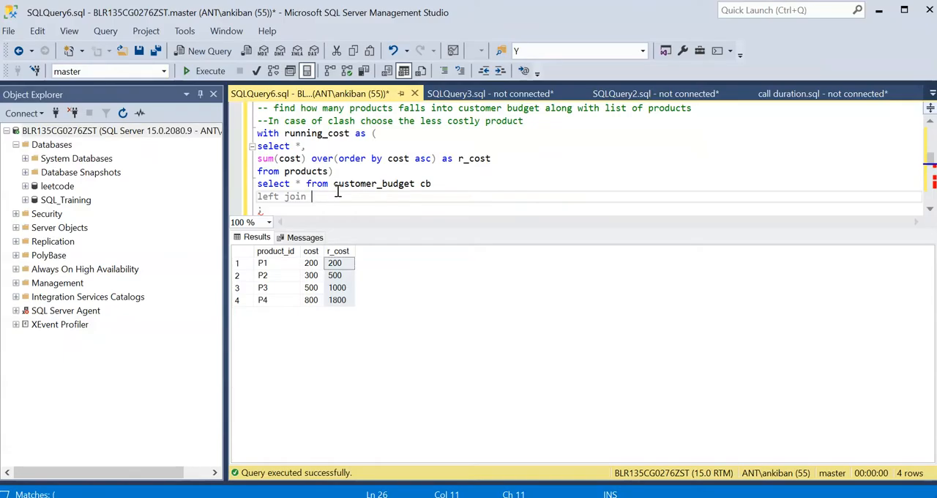
Step: Left join running_cost as rc to customer_budget on rc.r_cost < cb.budget
double_click(317, 133)
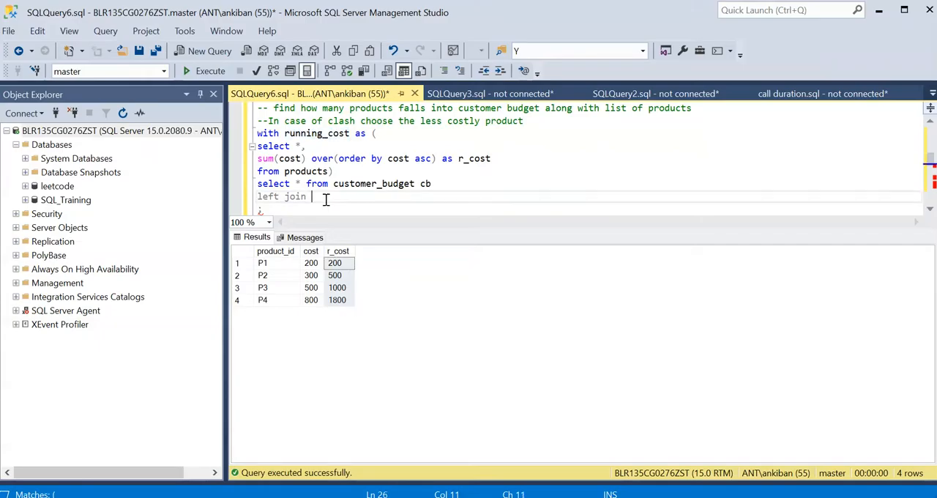
type("running_cost")
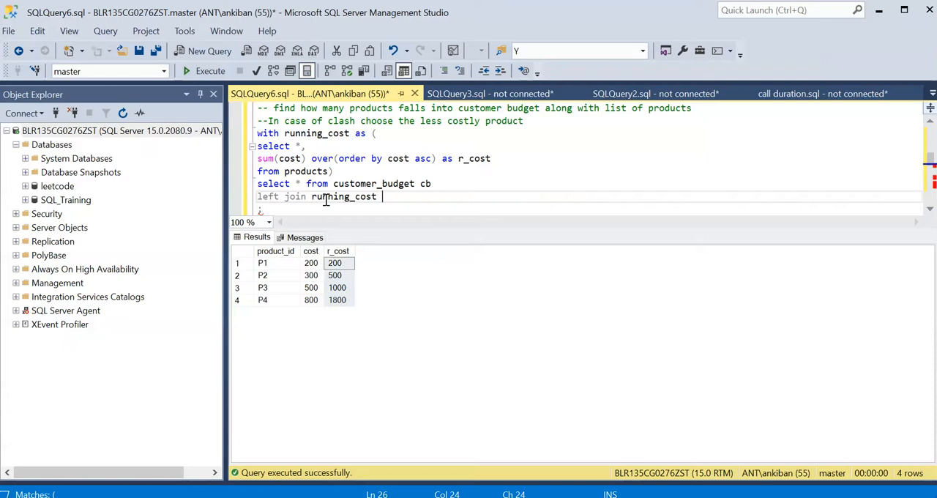
type("rc")
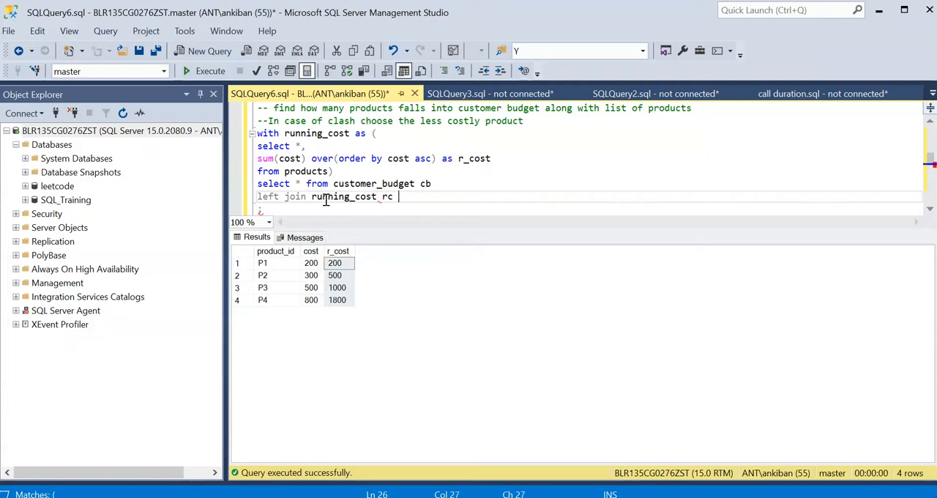
type("on")
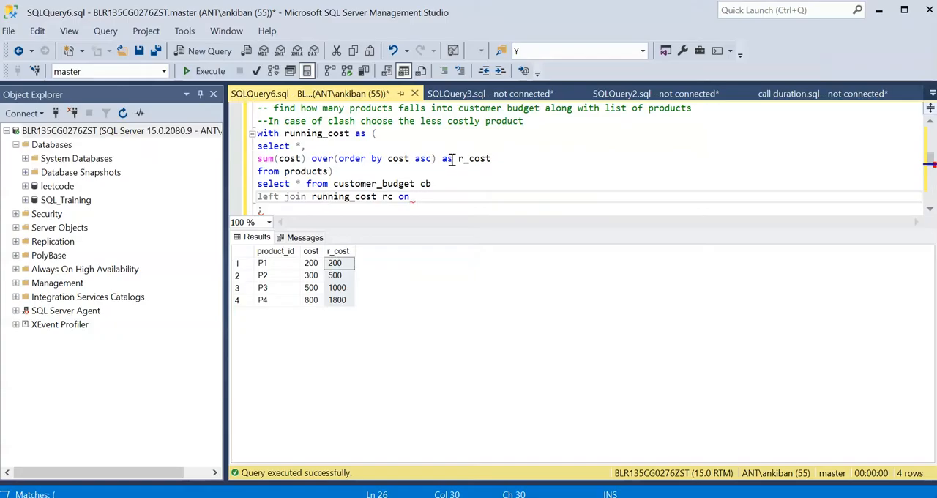
double_click(473, 158)
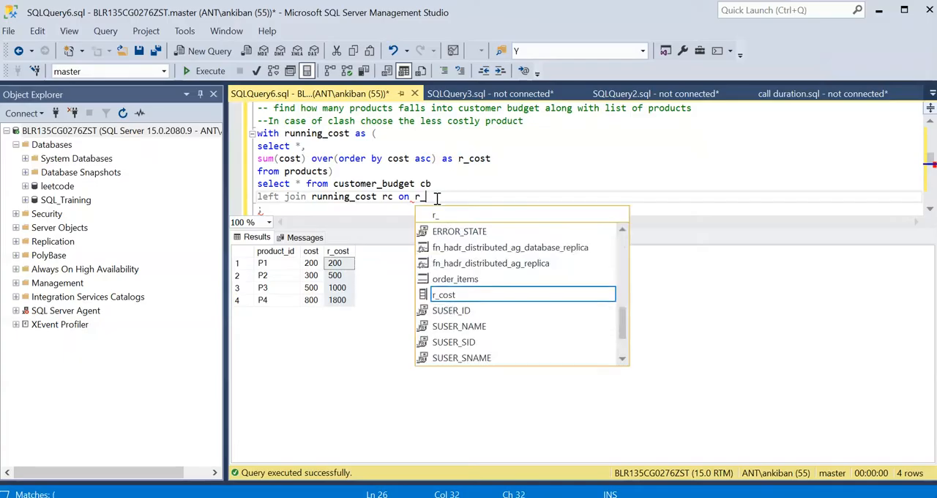
type("cost <")
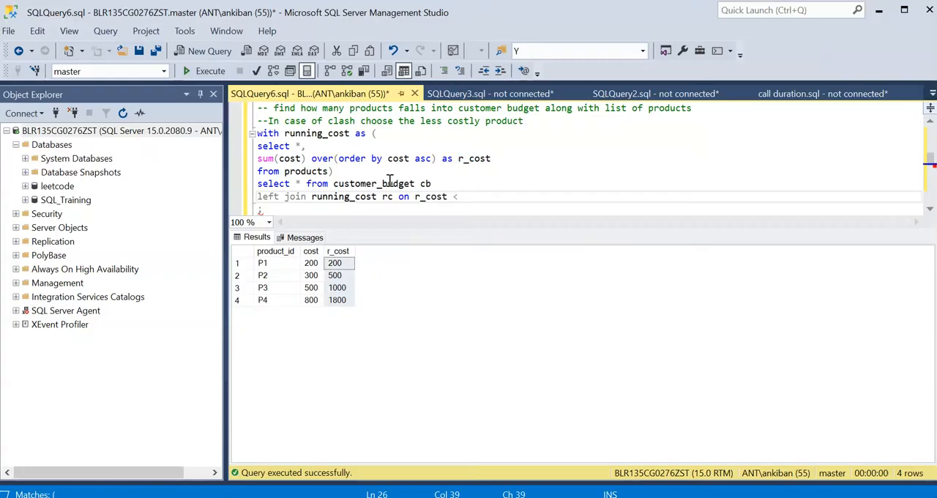
type("bu")
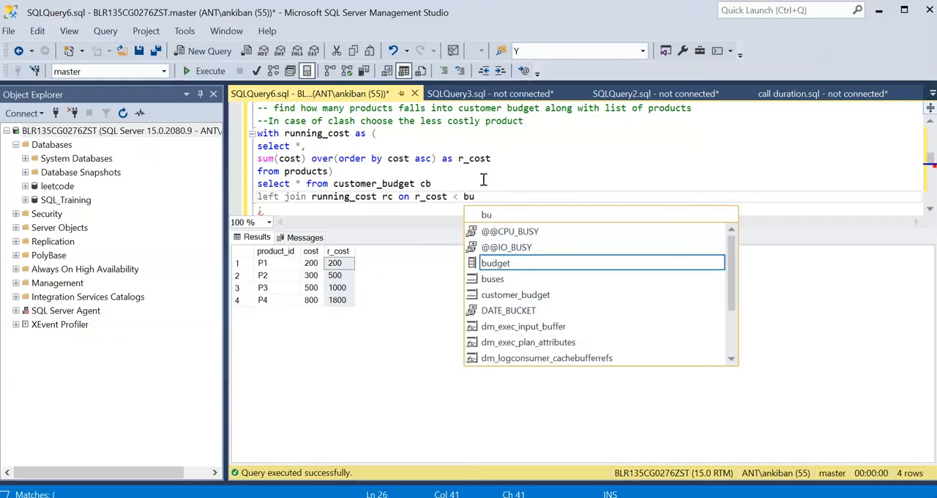
type("dget")
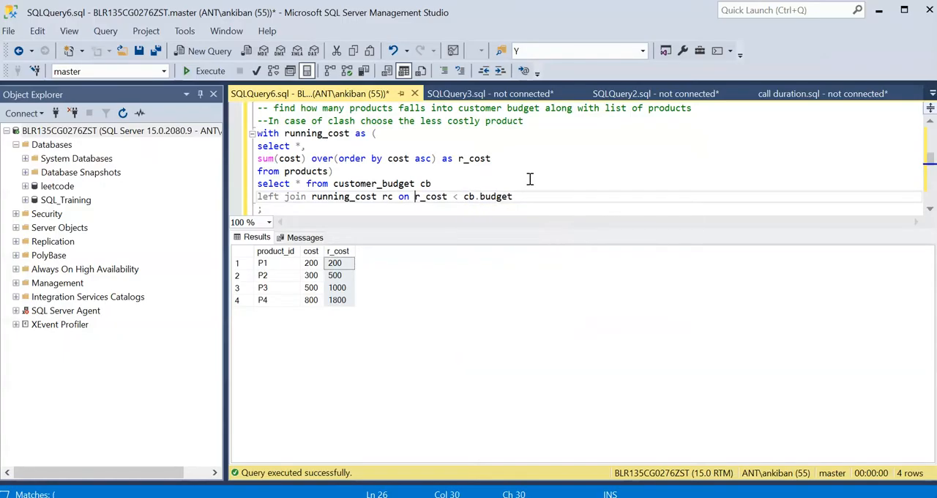
type("r")
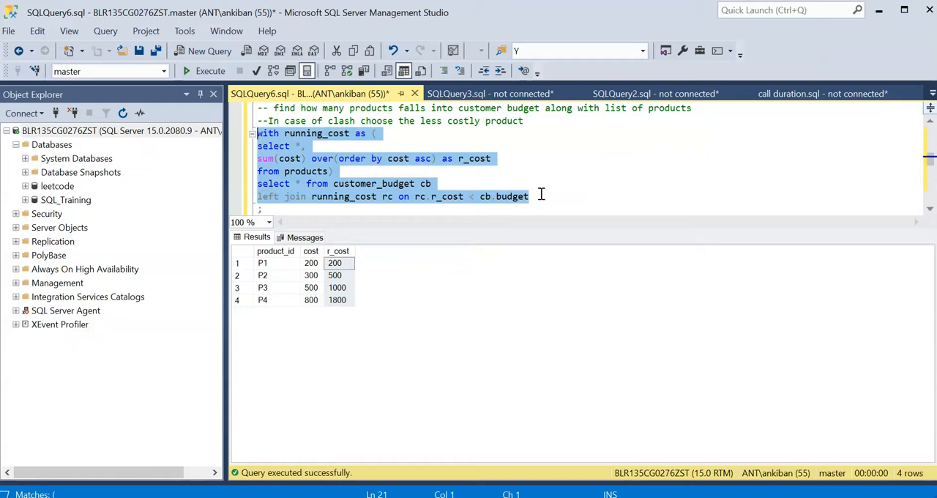
Step: Run the CTE join and check rows: customer 100 with P1 at 200, customer 200 reaching 500 within 800
left_click(210, 71)
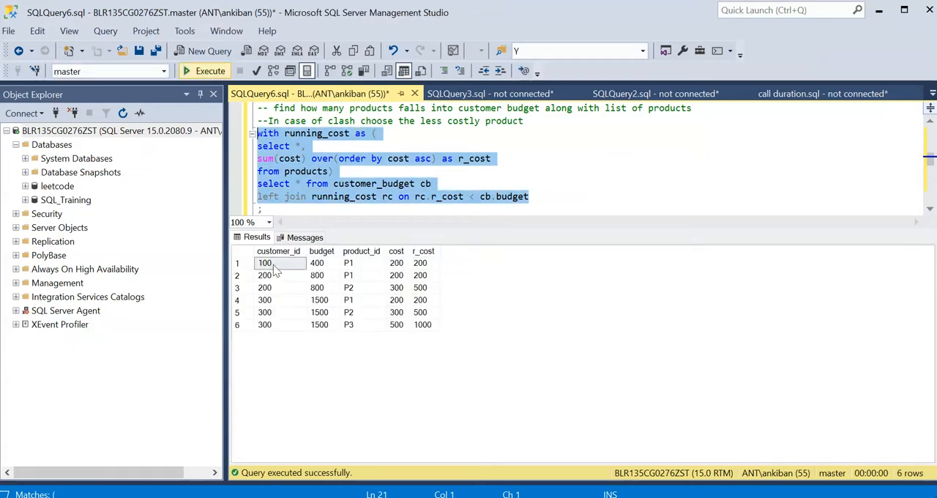
left_click(264, 263)
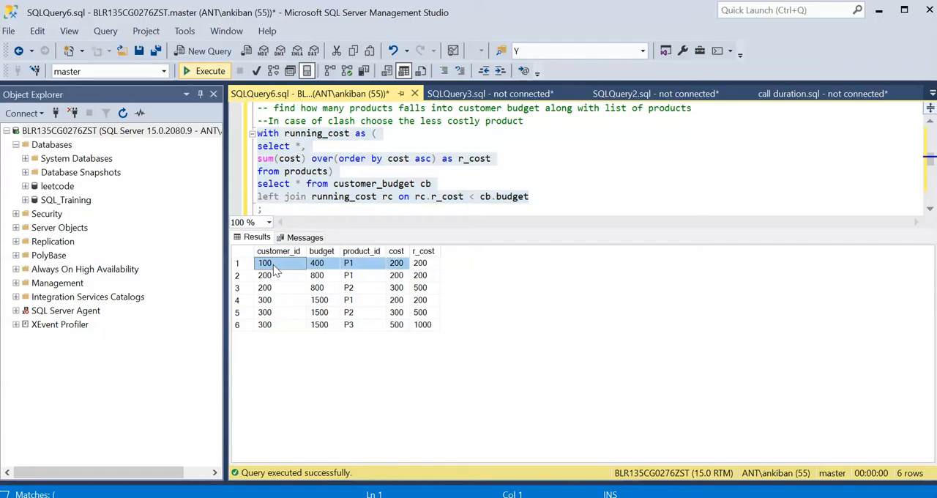
left_click(361, 263)
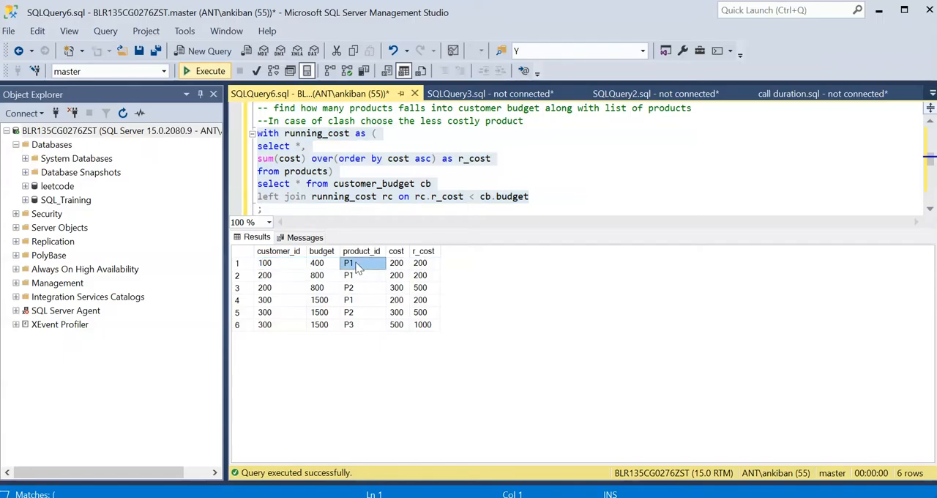
left_click(421, 262)
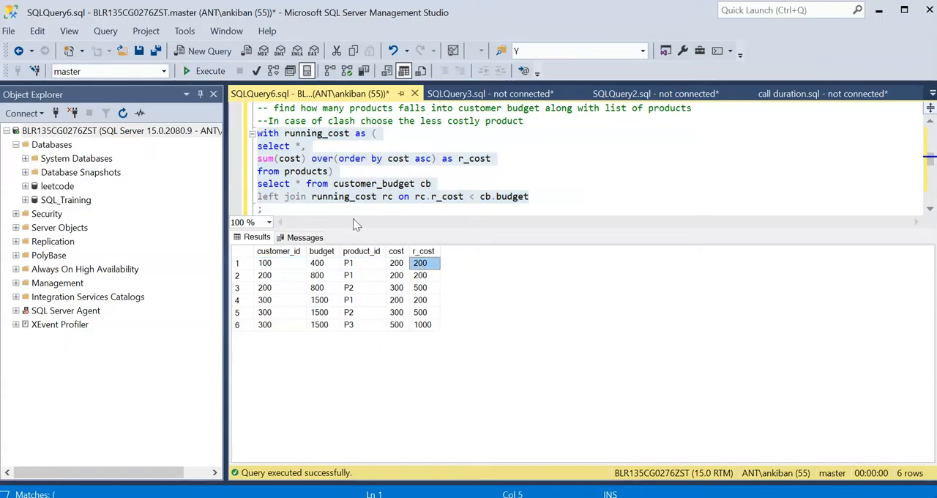
mouse_move(498, 200)
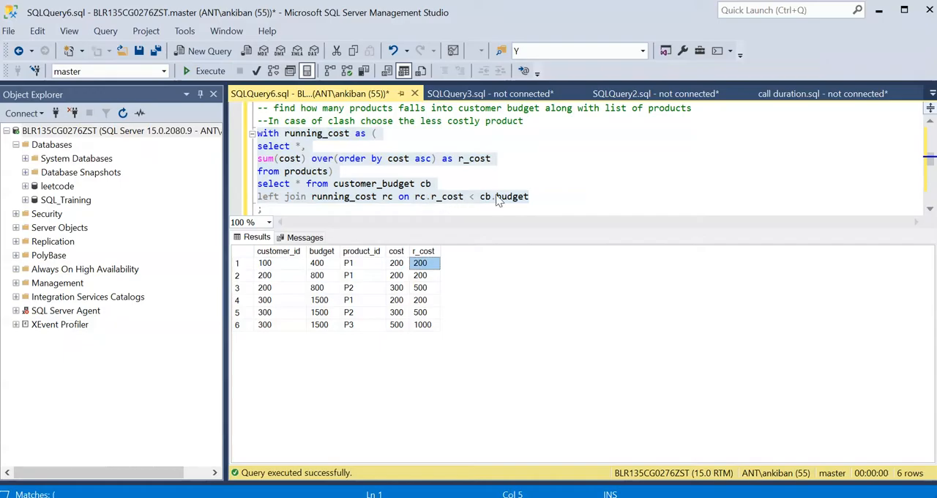
mouse_move(380, 269)
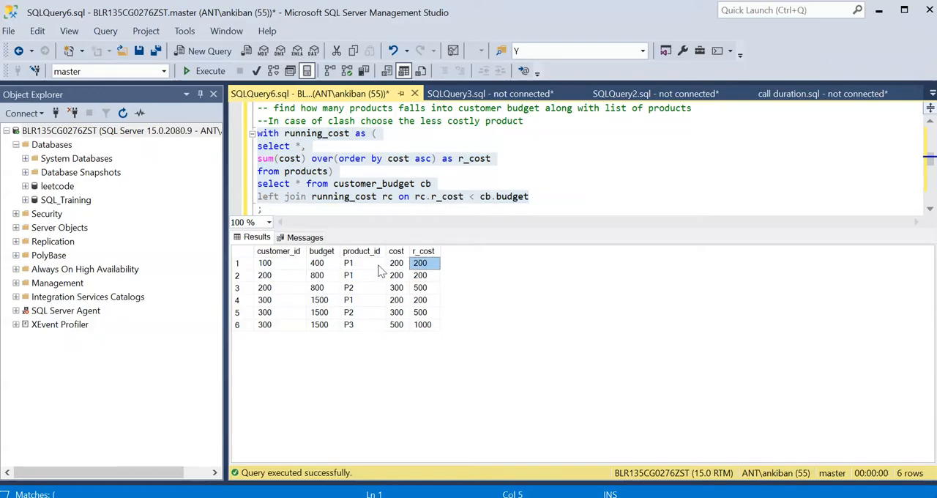
left_click(265, 262)
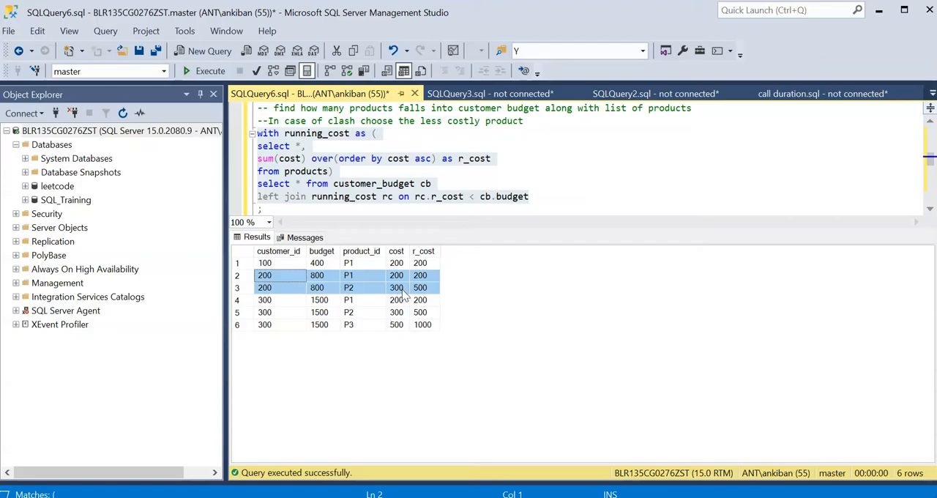
left_click(420, 287)
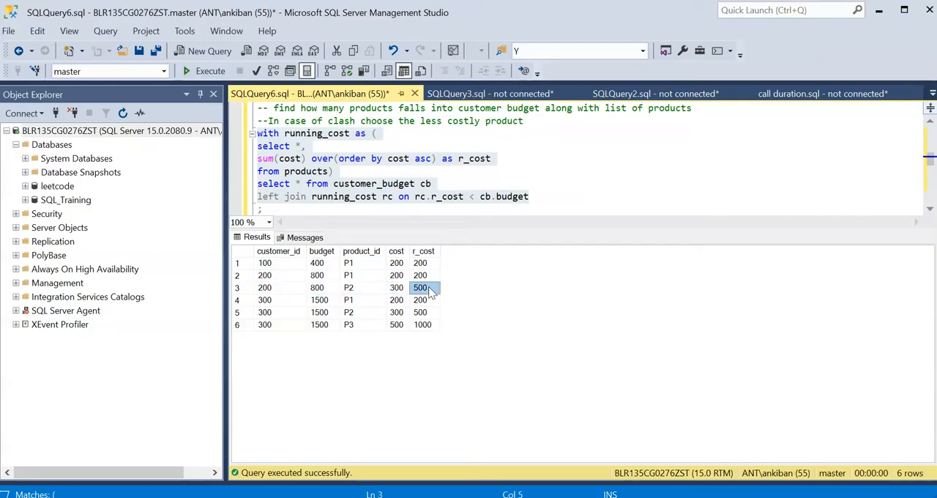
left_click(320, 287)
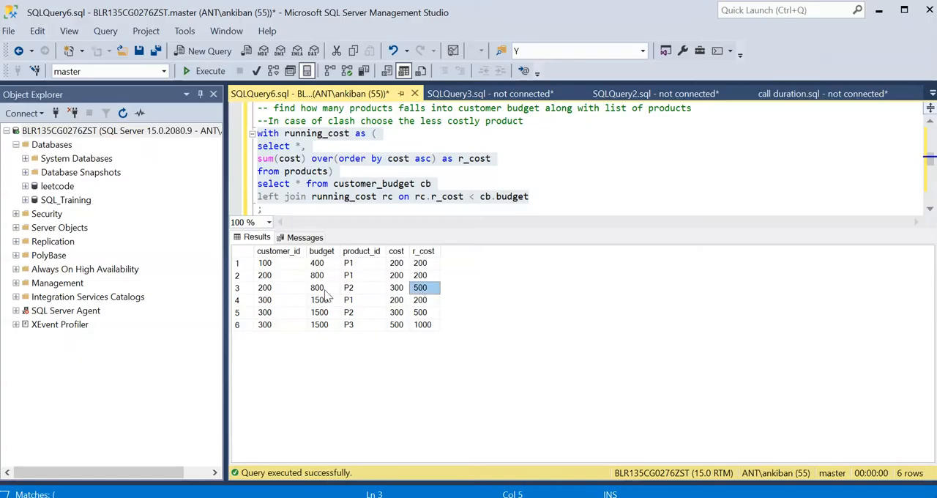
left_click(317, 287)
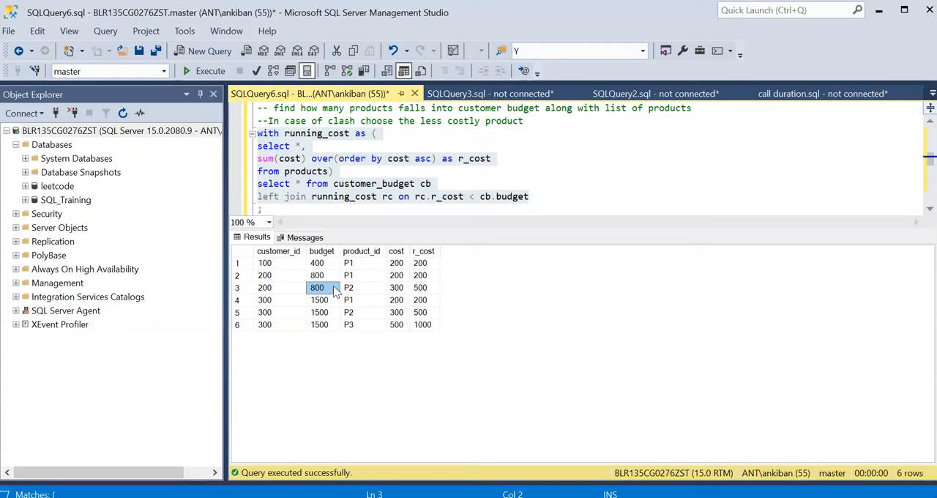
left_click(265, 300)
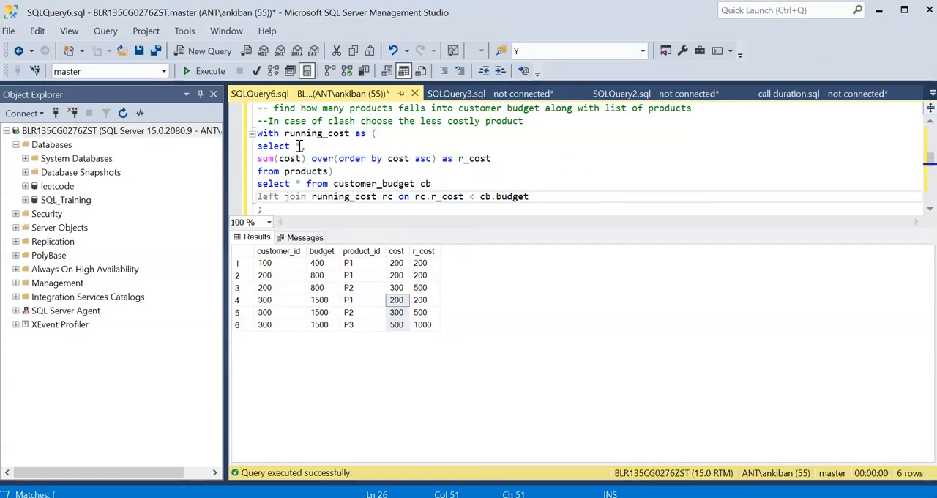
Step: Replace select * with customer_id, budget and count(1) as no_of_products
left_click(295, 145)
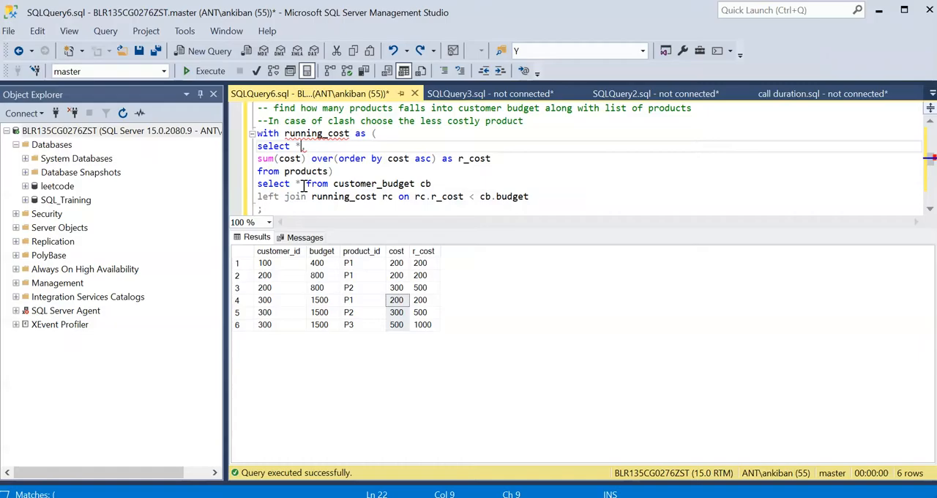
type("customer_id,")
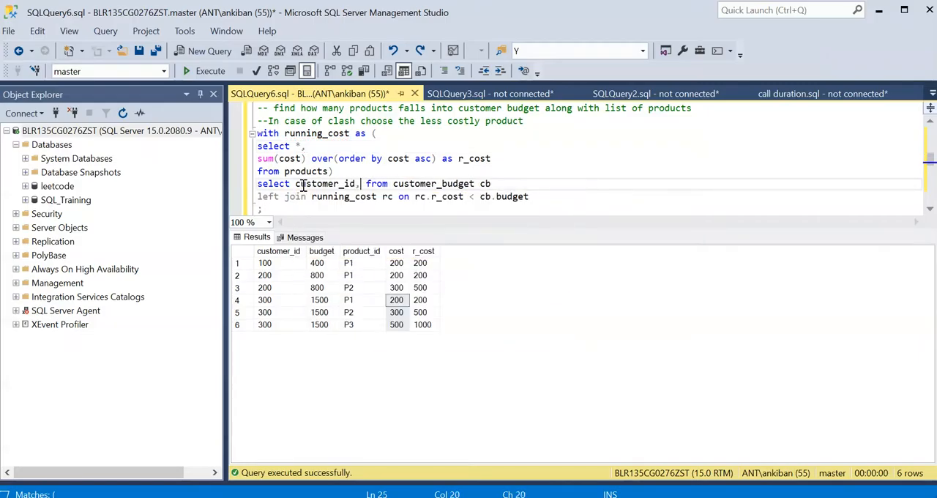
type("budget,")
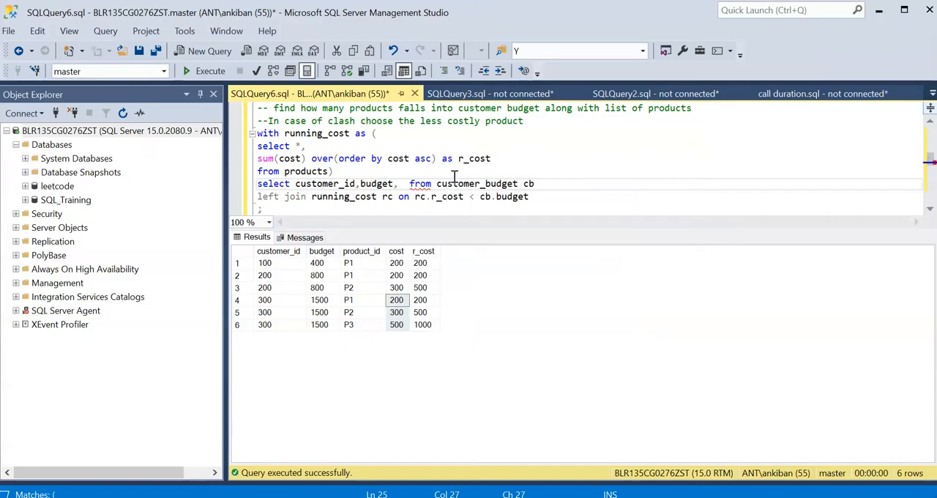
type("count(1) as no_of_")
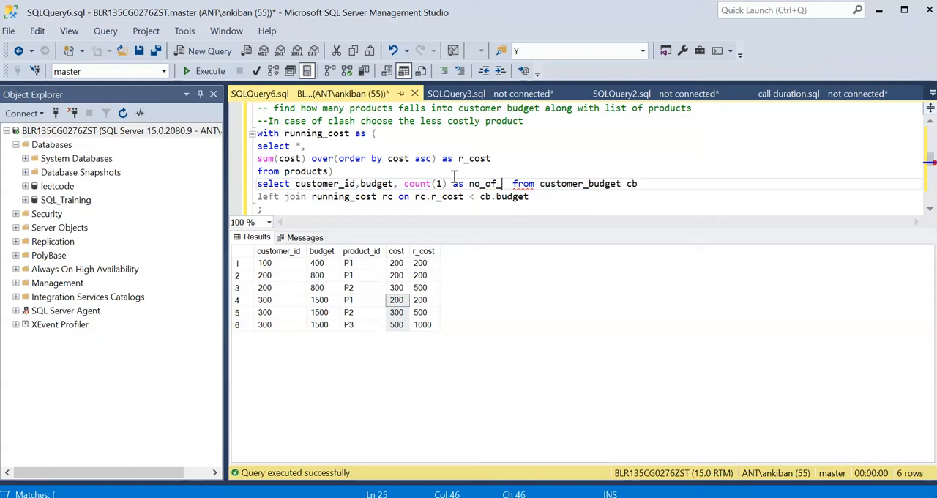
type("products, strin")
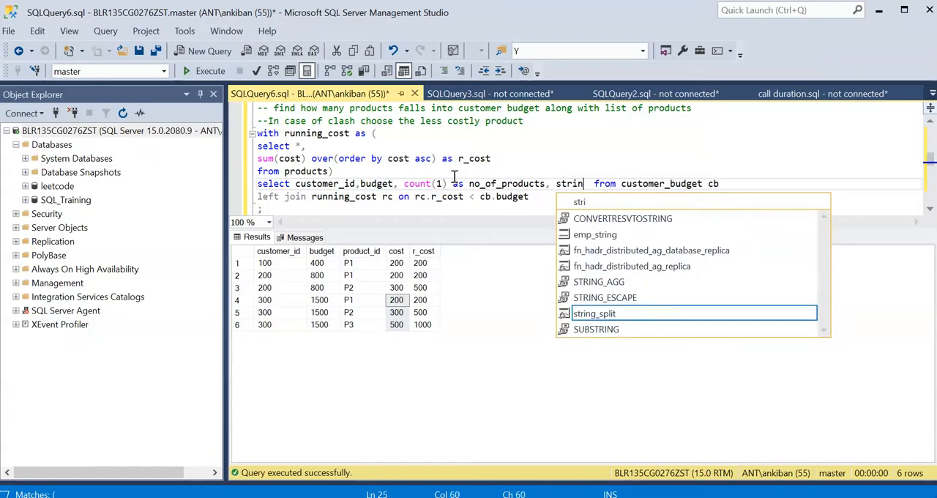
Step: Add STRING_AGG(product_id, ',') as lsit_of_products and group by customer_id, budget
type("g")
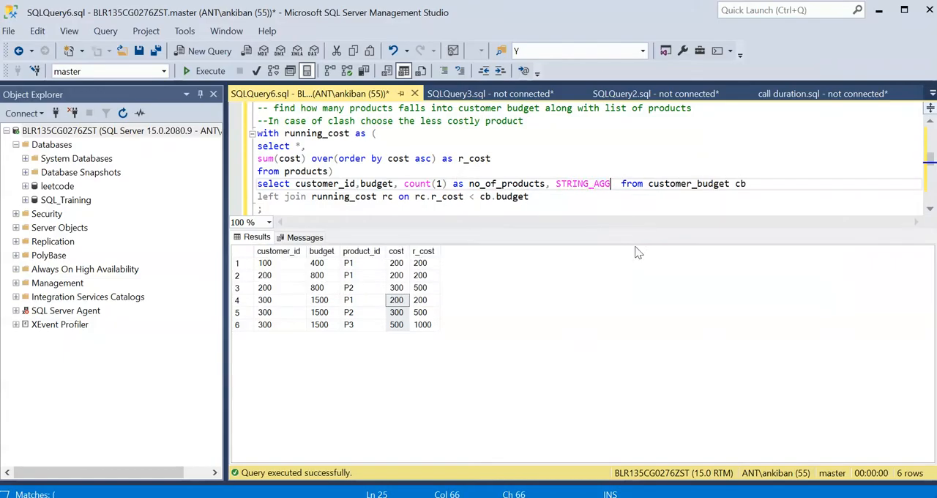
type("(pr")
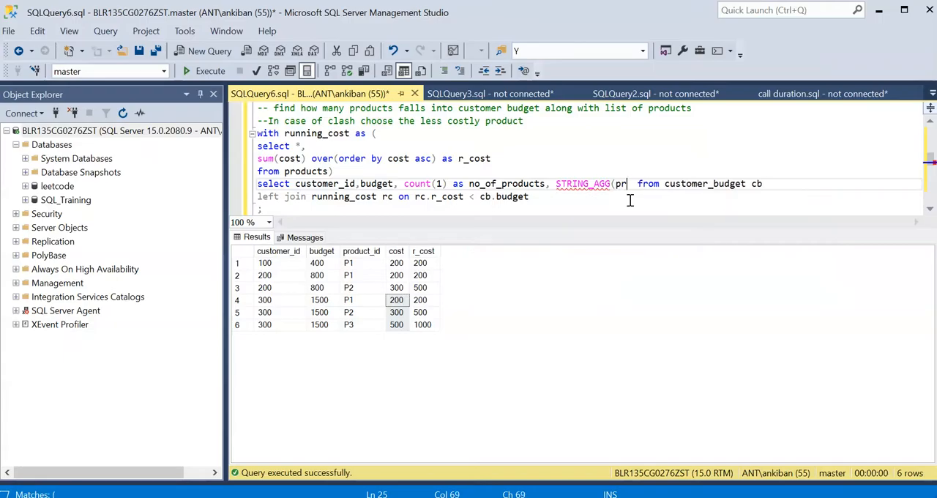
type("oduct_id")
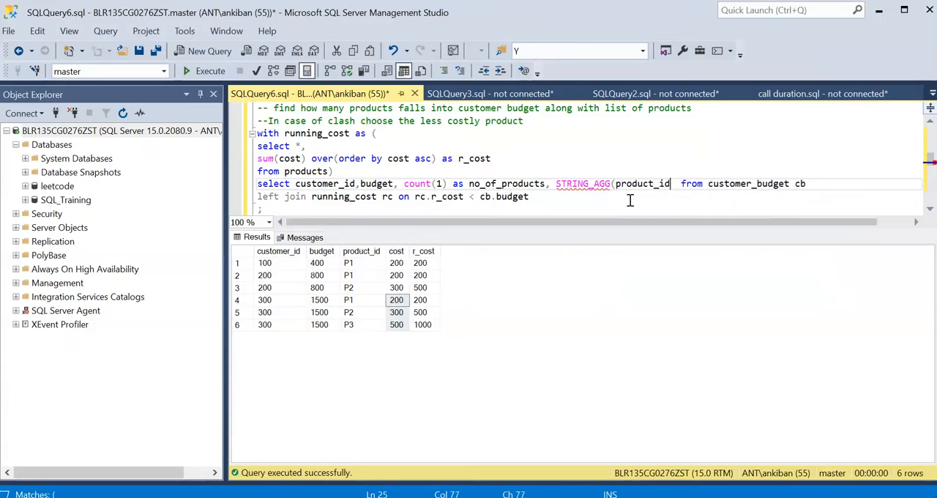
type("',') as")
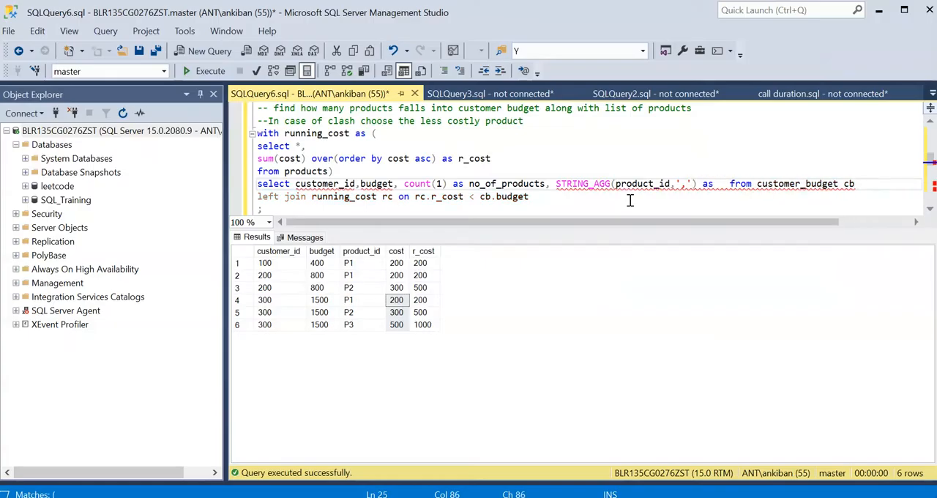
type("lsit_od")
type("group")
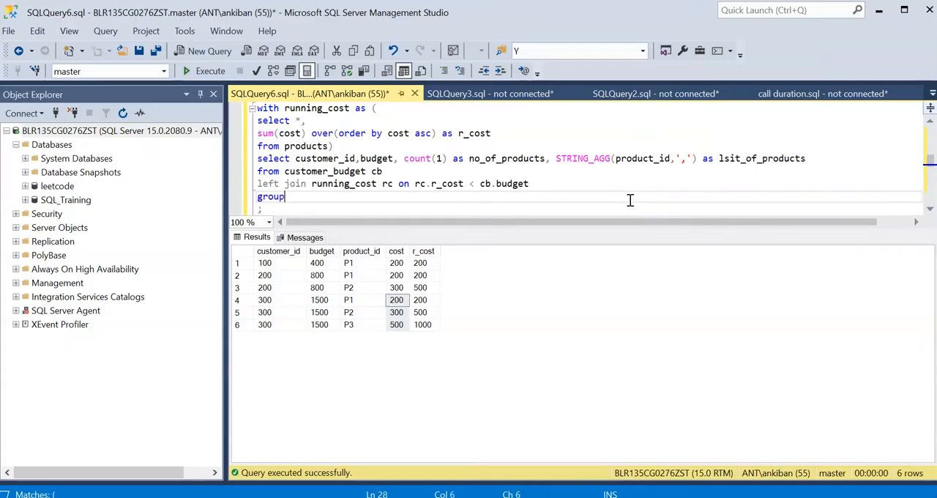
type("by")
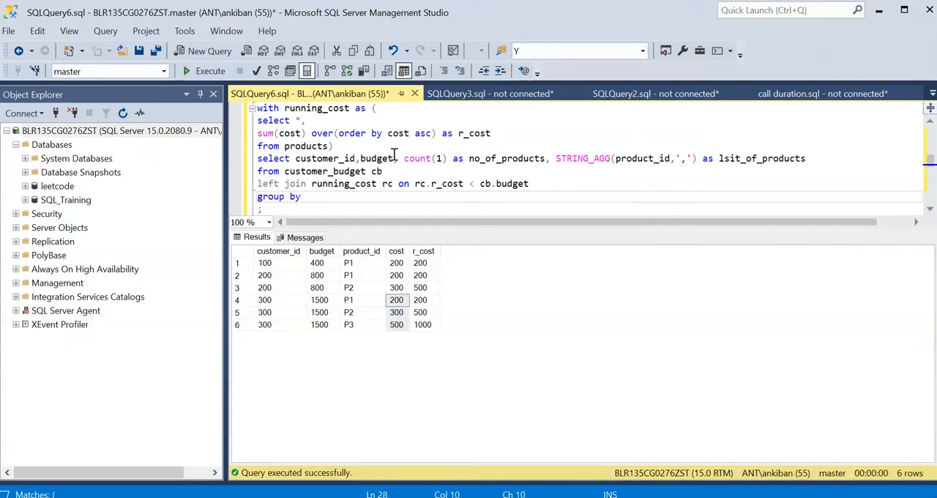
left_click_drag(295, 158, 395, 159)
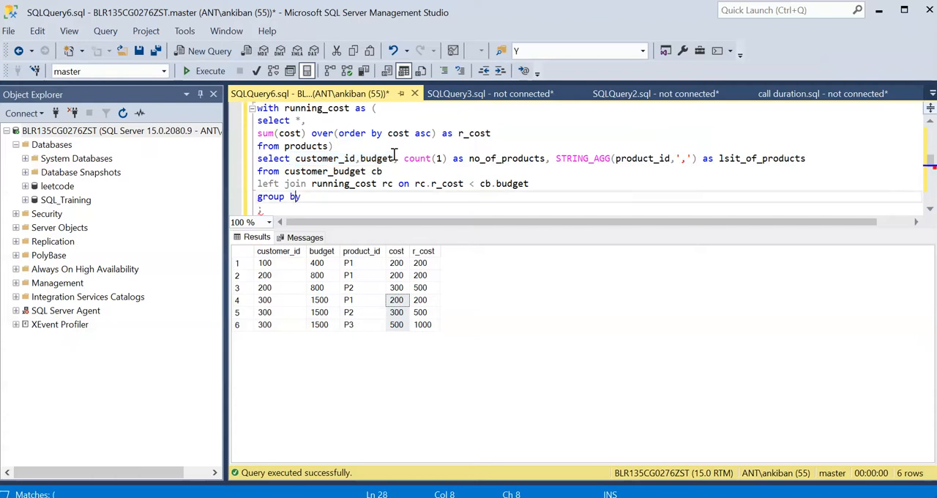
type("customer_id,budget")
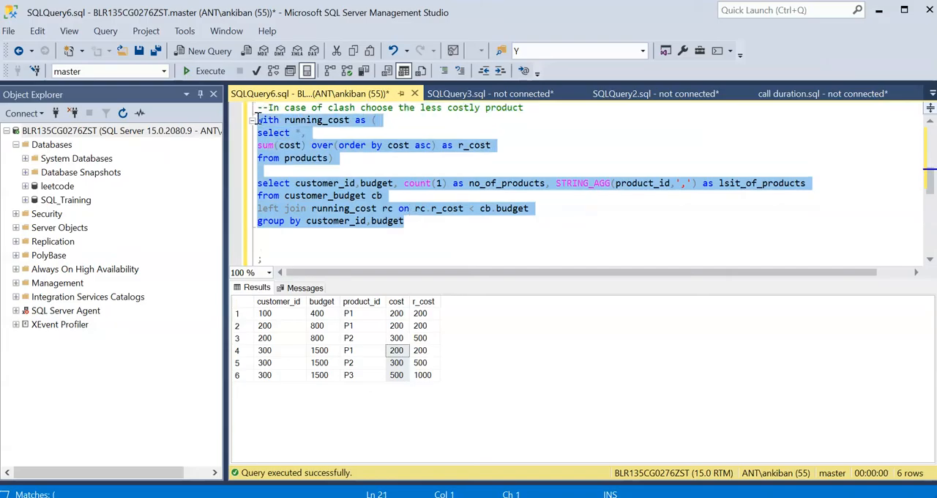
Step: Run the grouped query, check customer 100's count and list, then fix the lsit_of_products alias
left_click(211, 71)
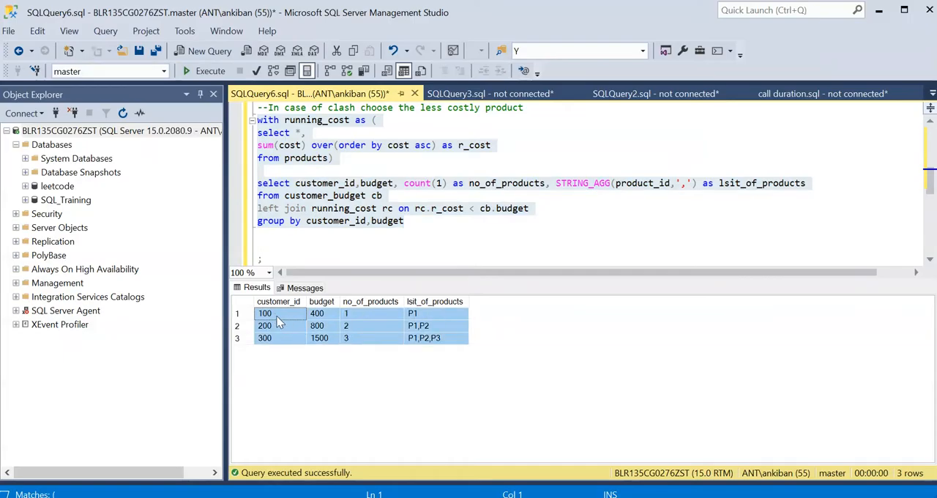
left_click(370, 313)
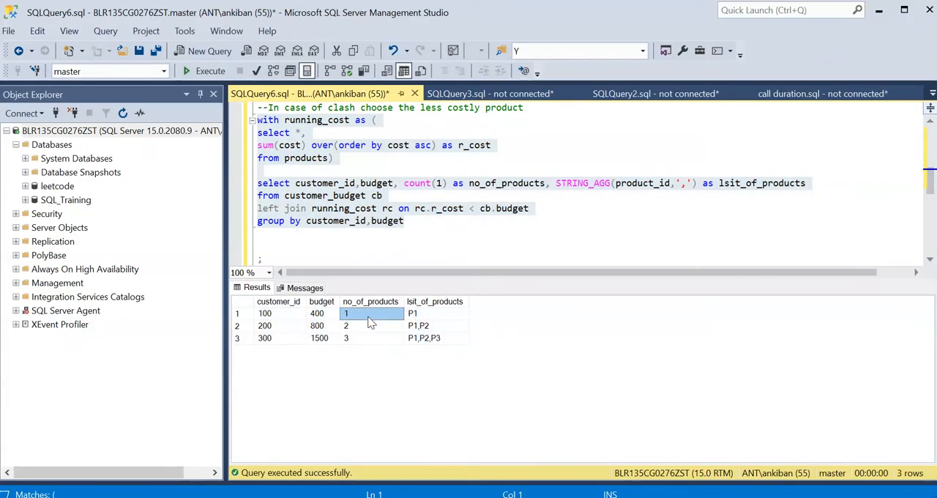
left_click(432, 312)
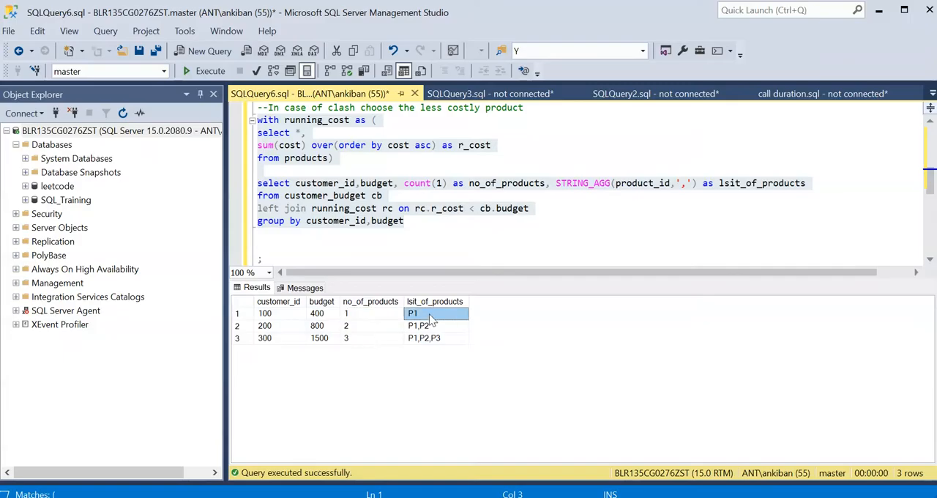
left_click(730, 183)
type("i")
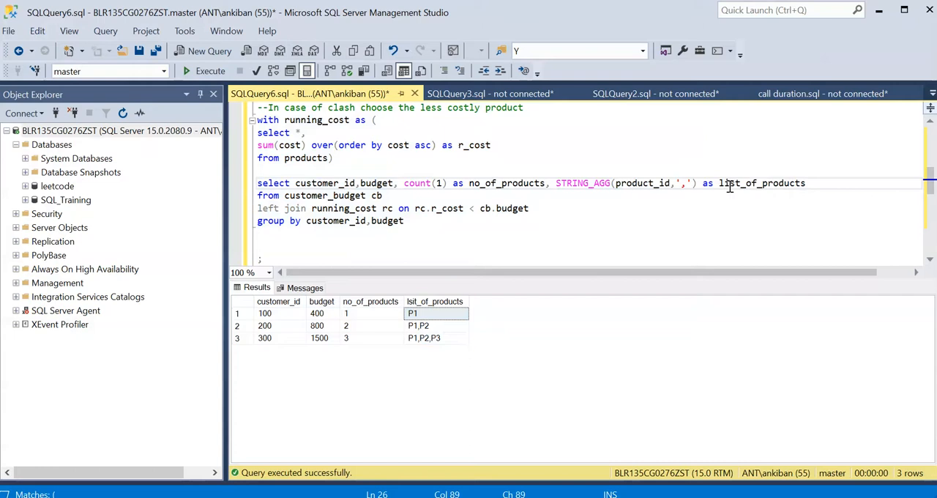
mouse_move(543, 236)
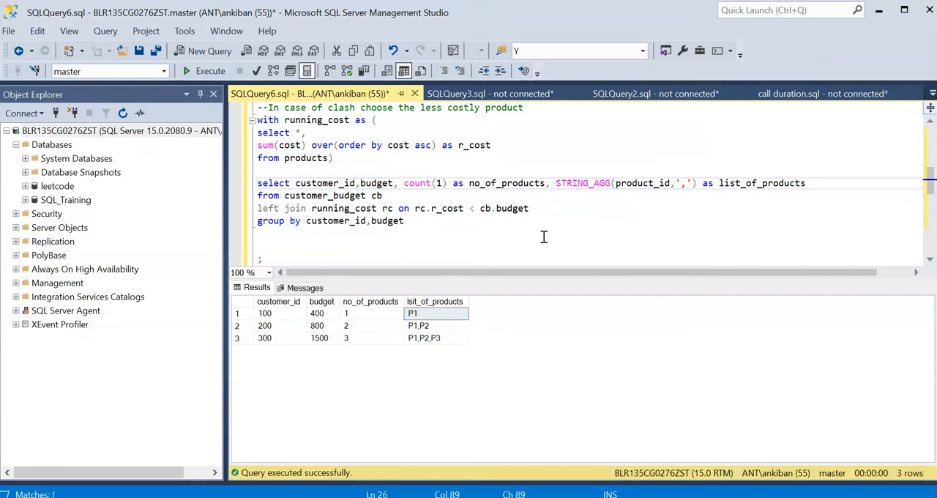